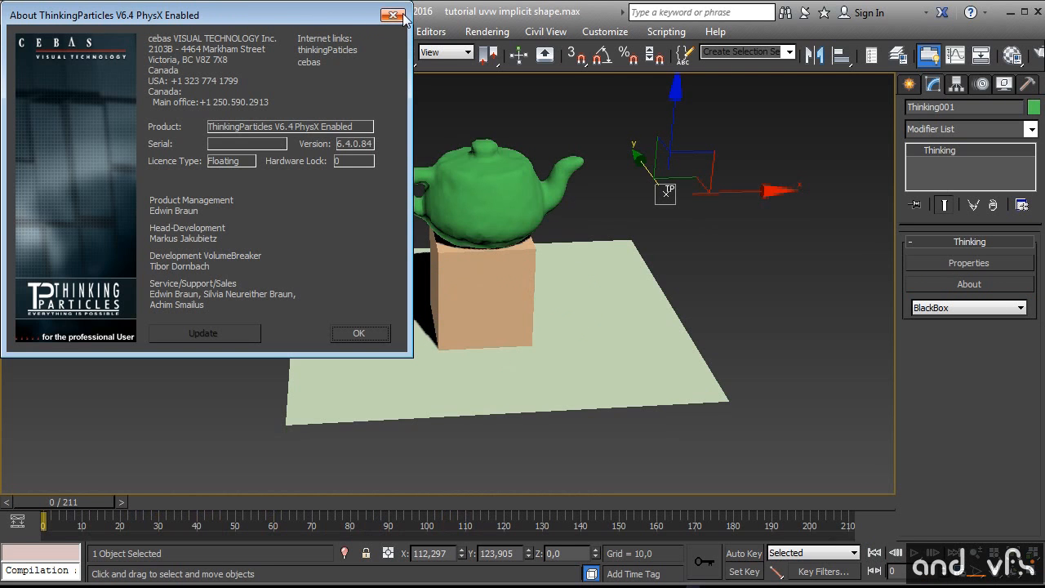
Dismiss the About ThinkingParticles dialog and bring up the Thinking Particles rule editor.
left_click(391, 13)
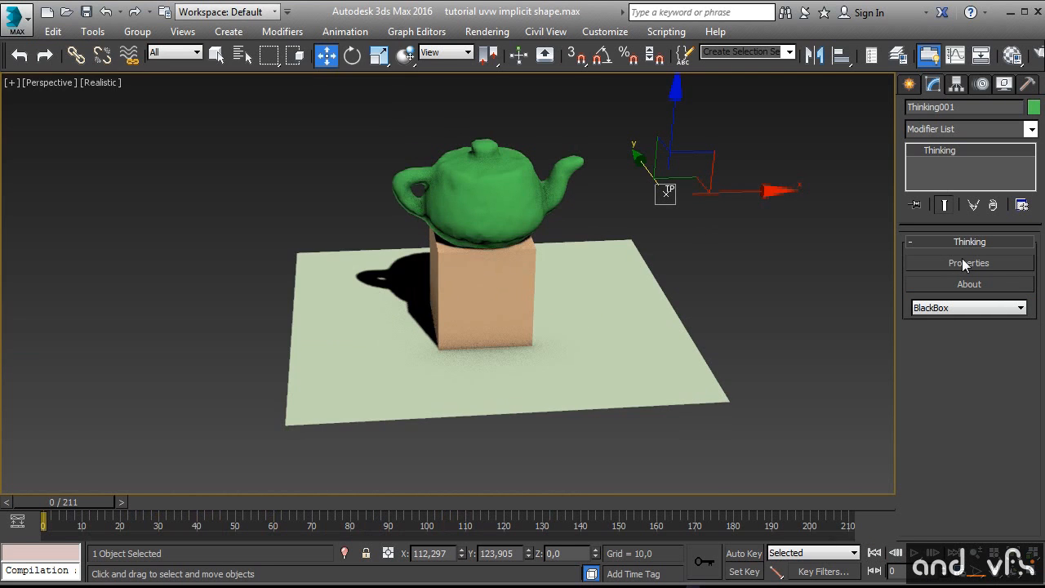
left_click(968, 261)
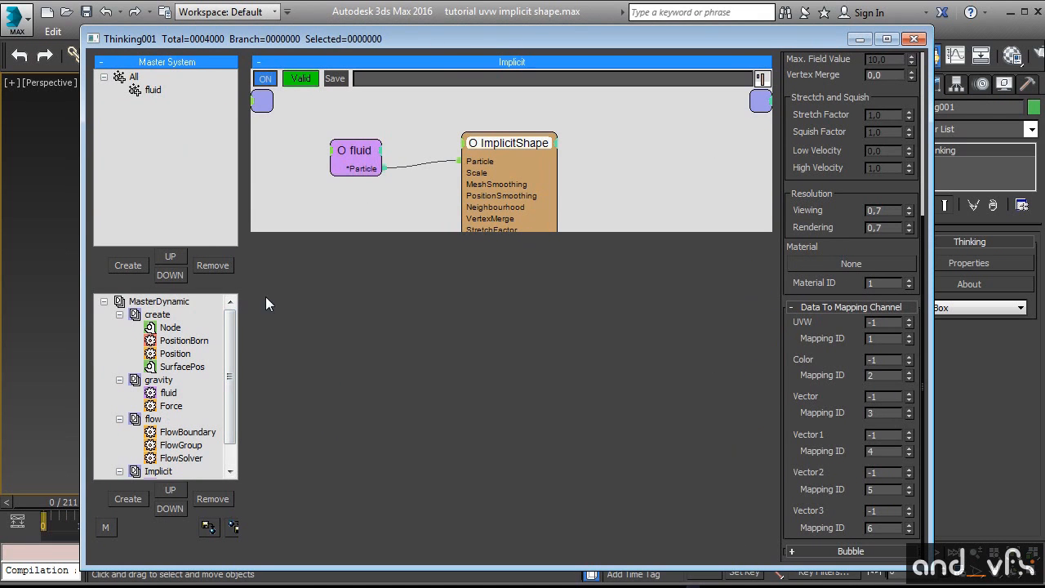
Review the create rule's PositionBorn and Node operators, then switch to the gravity rule.
left_click(183, 341)
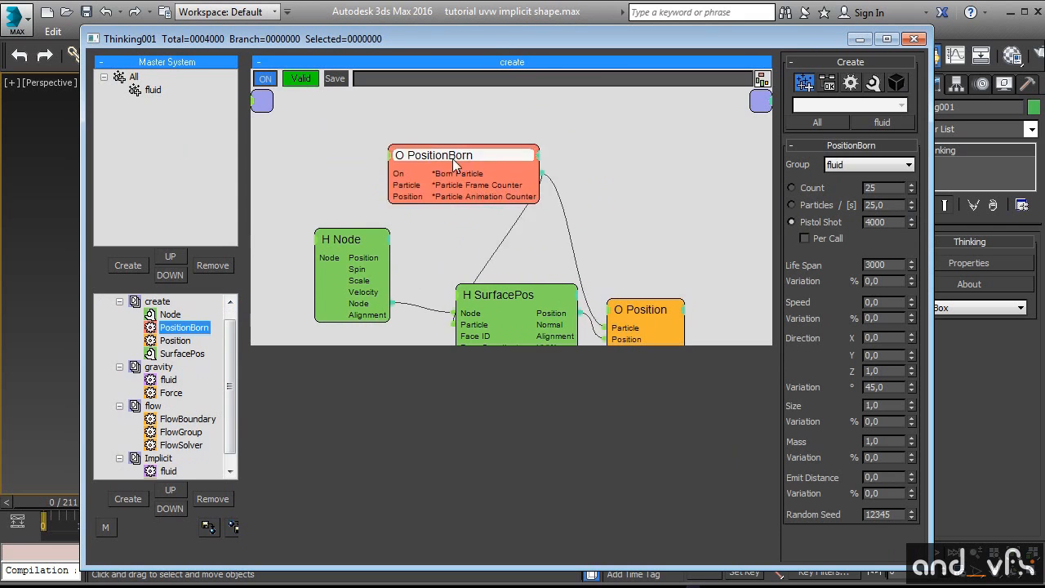
left_click(333, 230)
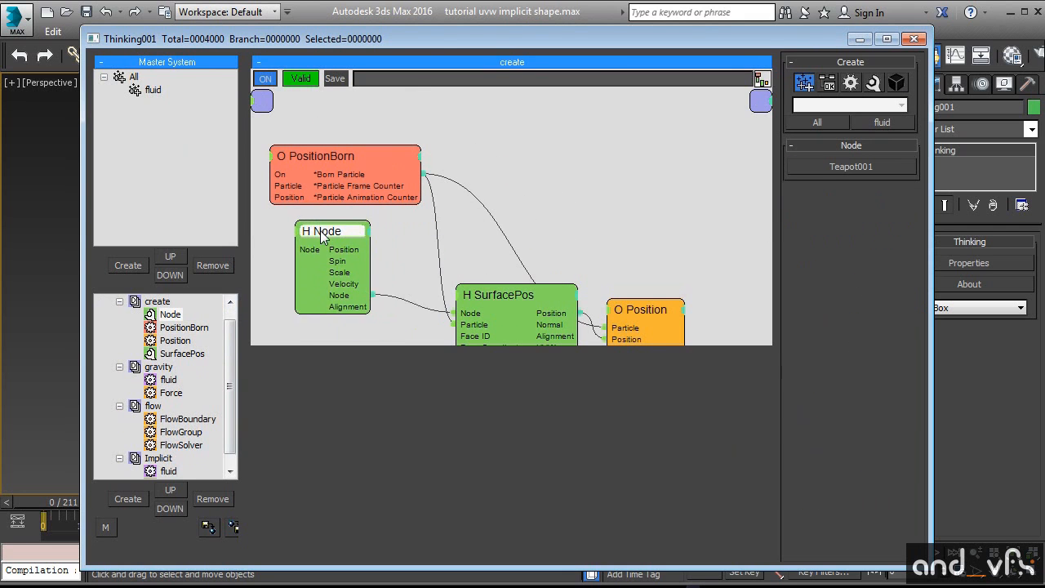
left_click(498, 294)
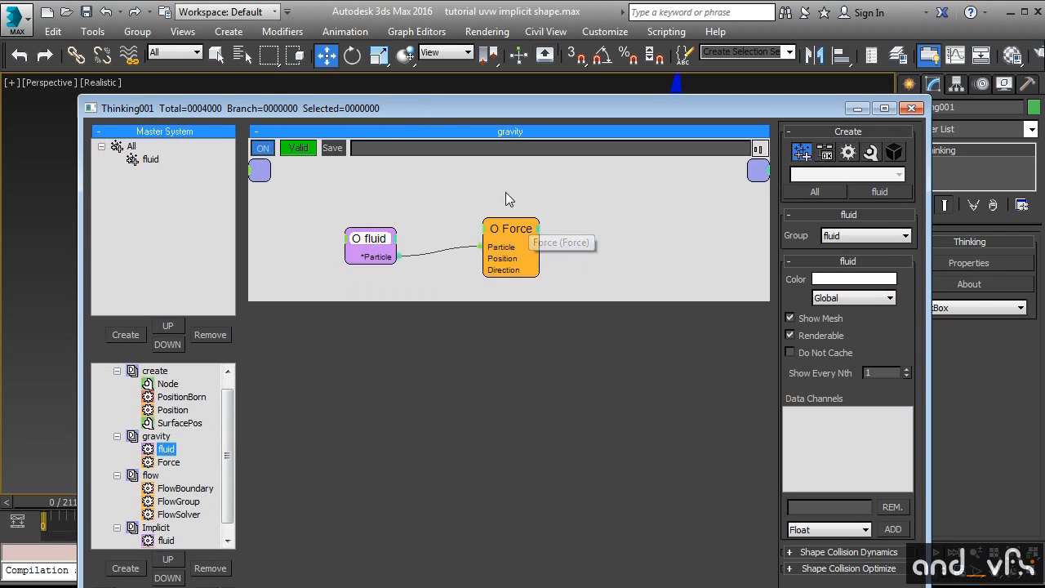
Move FlowSolver beside FlowGroup in the flow rule, then return to the Implicit rule's ImplicitShape.
left_click(187, 488)
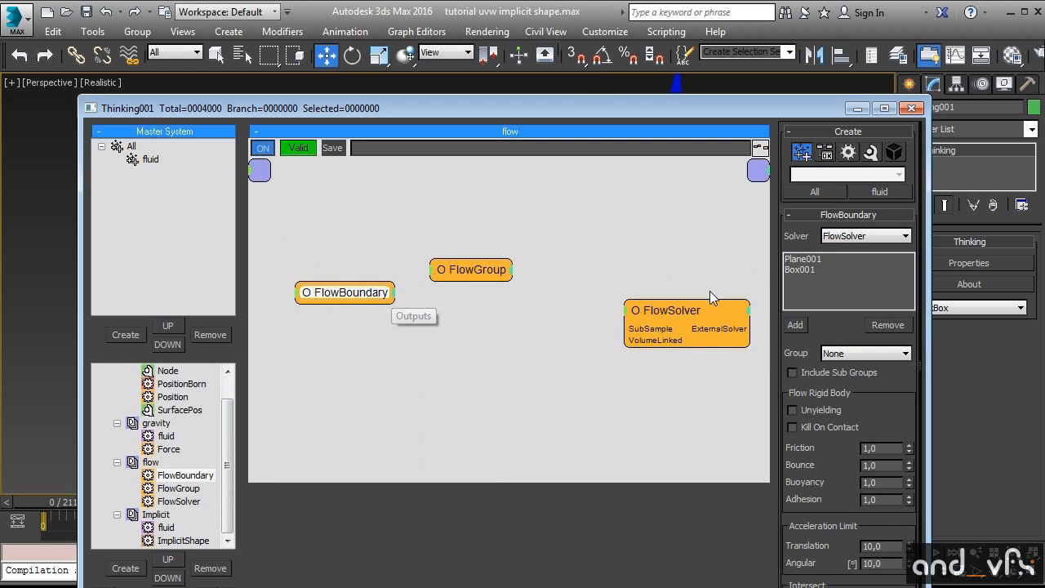
left_click_drag(470, 269, 437, 291)
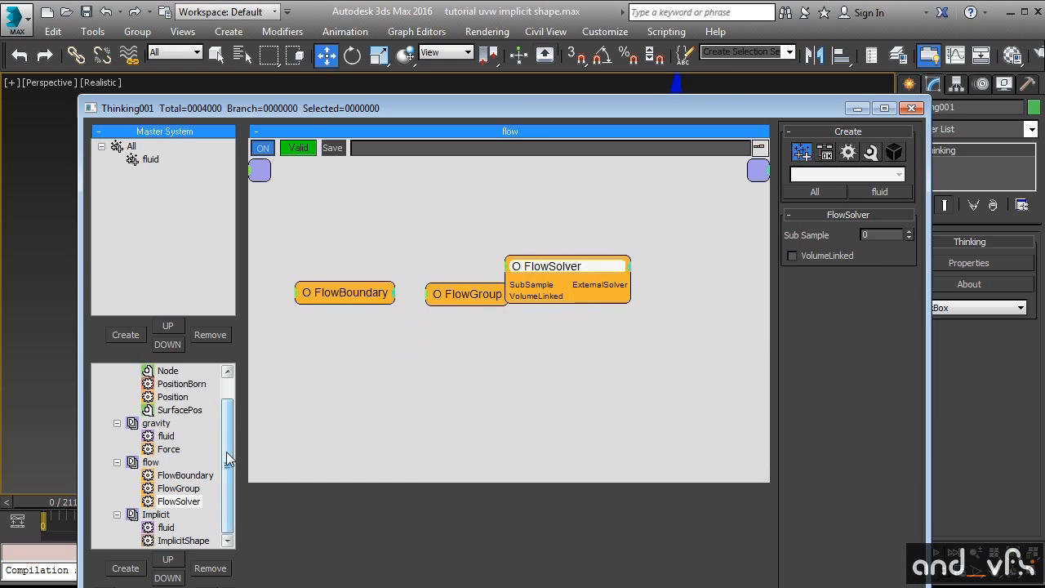
left_click(167, 528)
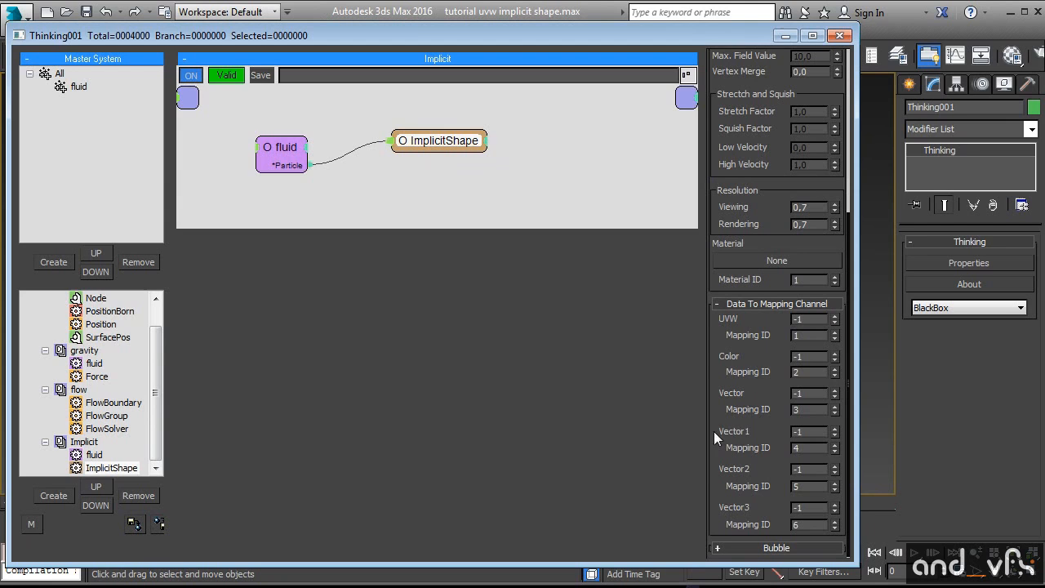
mouse_move(729, 444)
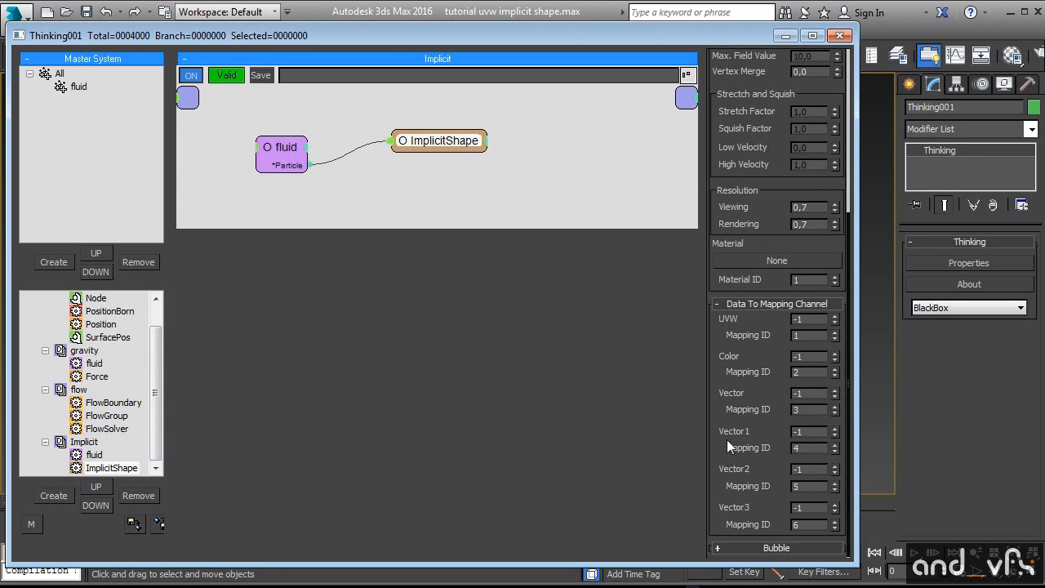
mouse_move(759, 341)
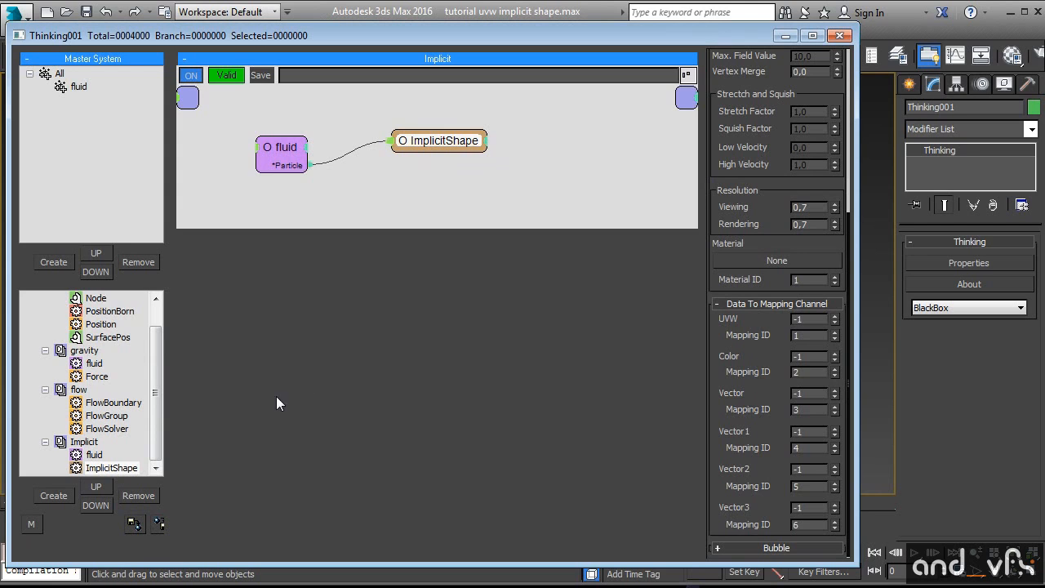
mouse_move(692, 330)
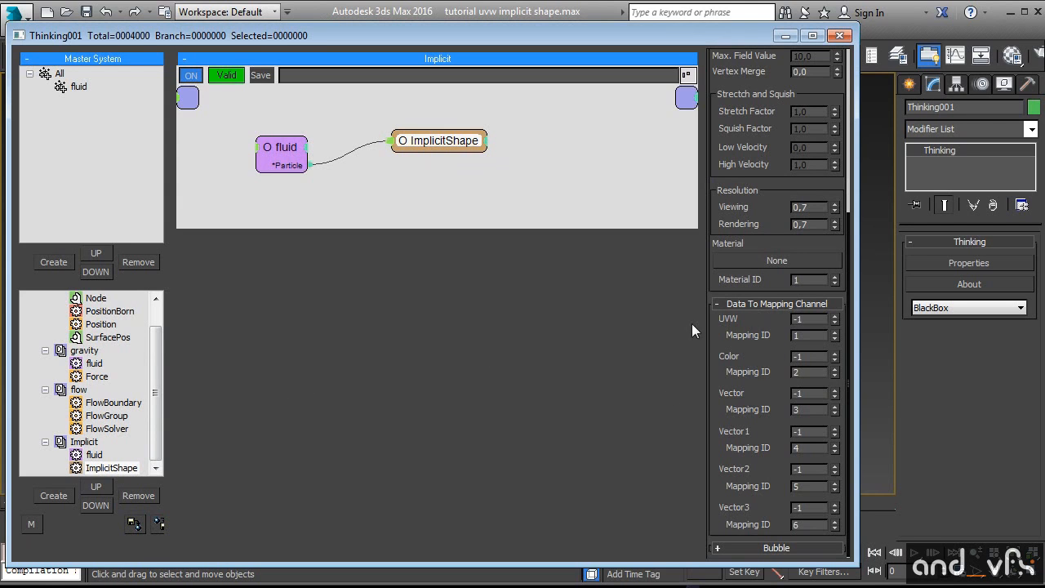
mouse_move(742, 373)
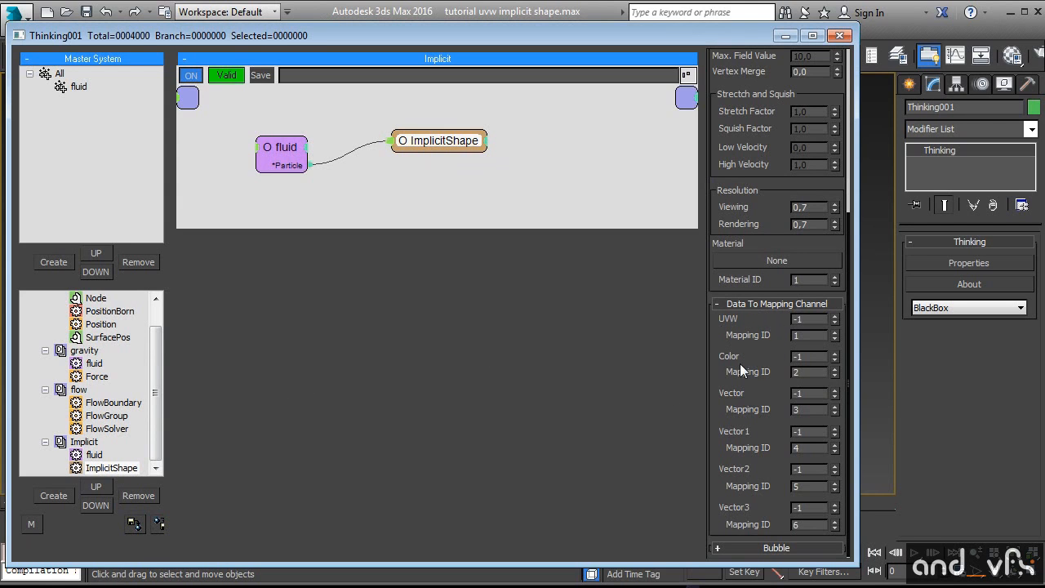
mouse_move(794, 356)
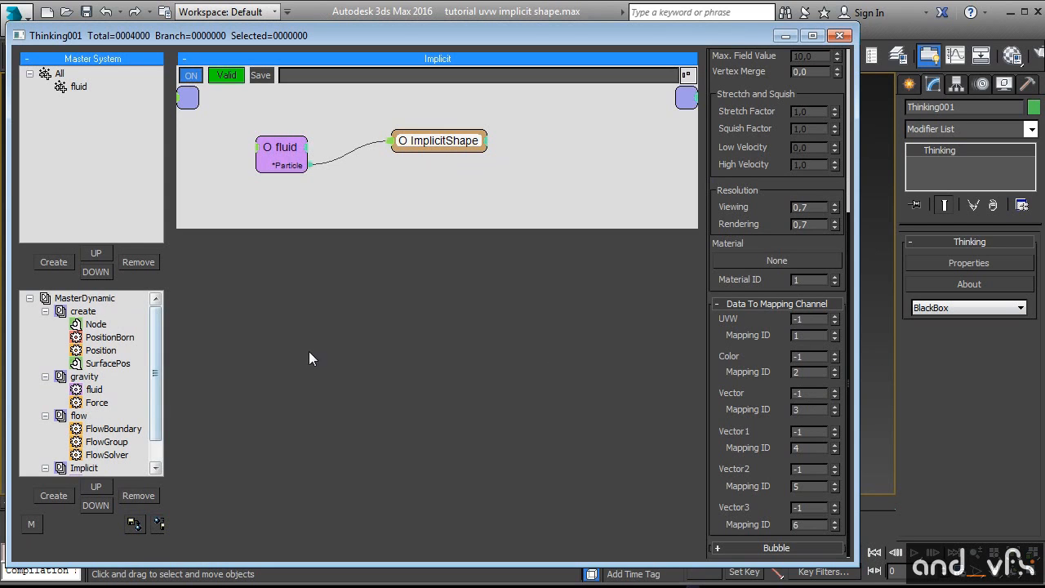
mouse_move(490, 40)
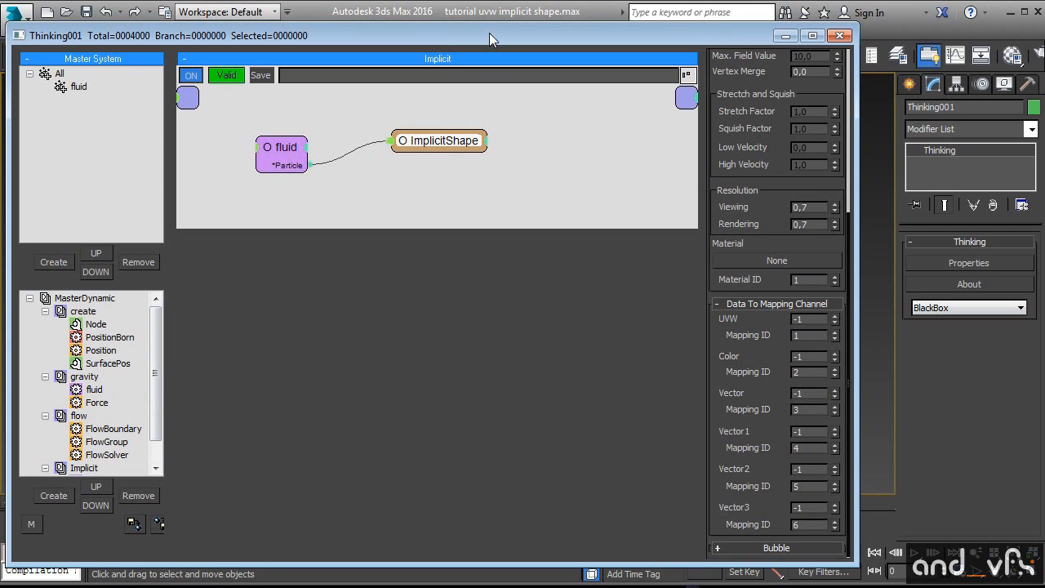
mouse_move(433, 51)
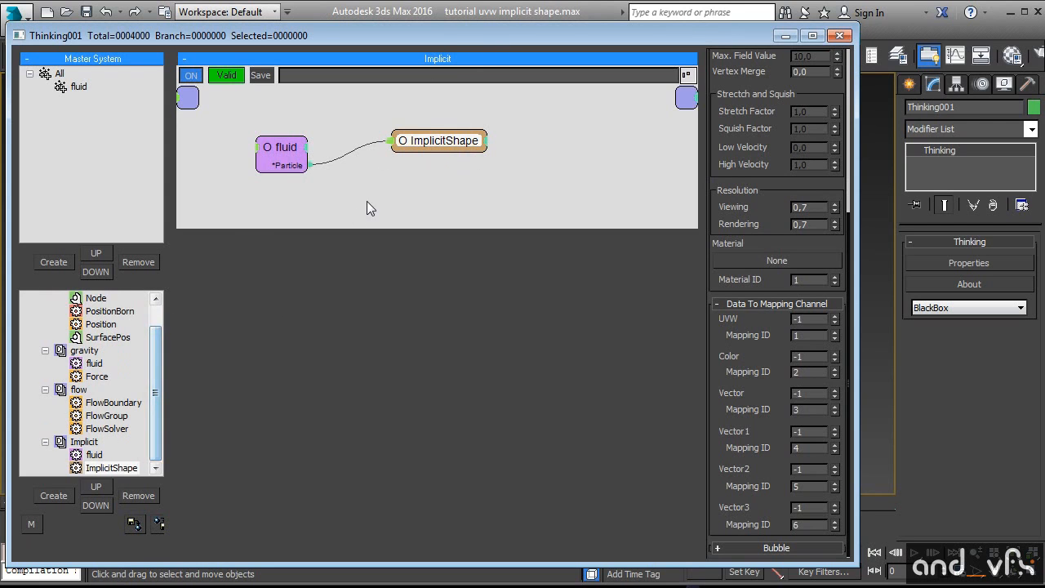
Nudge the ImplicitShape node right and start assigning a material to the implicit mesh.
left_click_drag(438, 140, 451, 154)
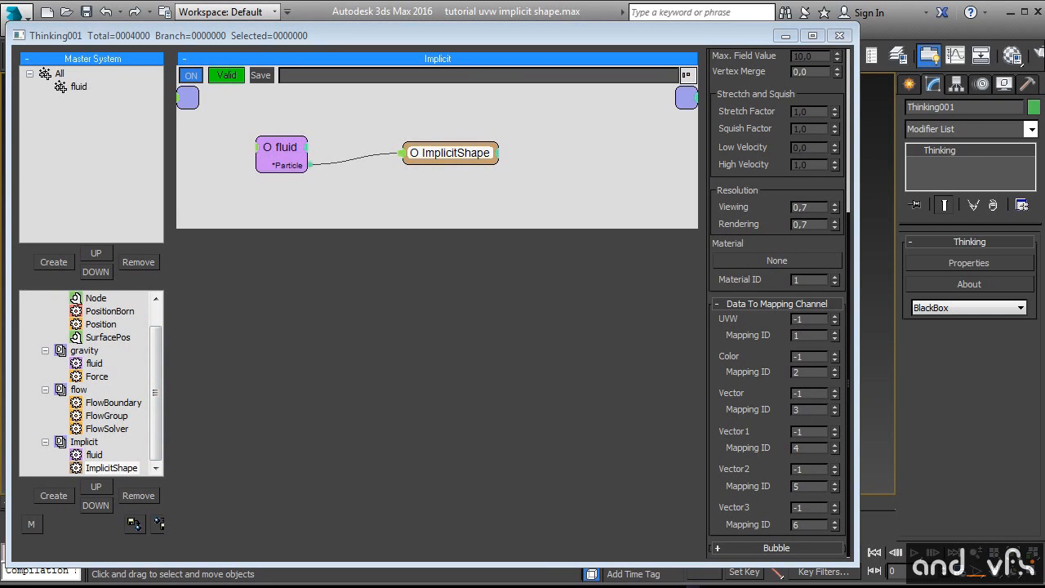
left_click(954, 55)
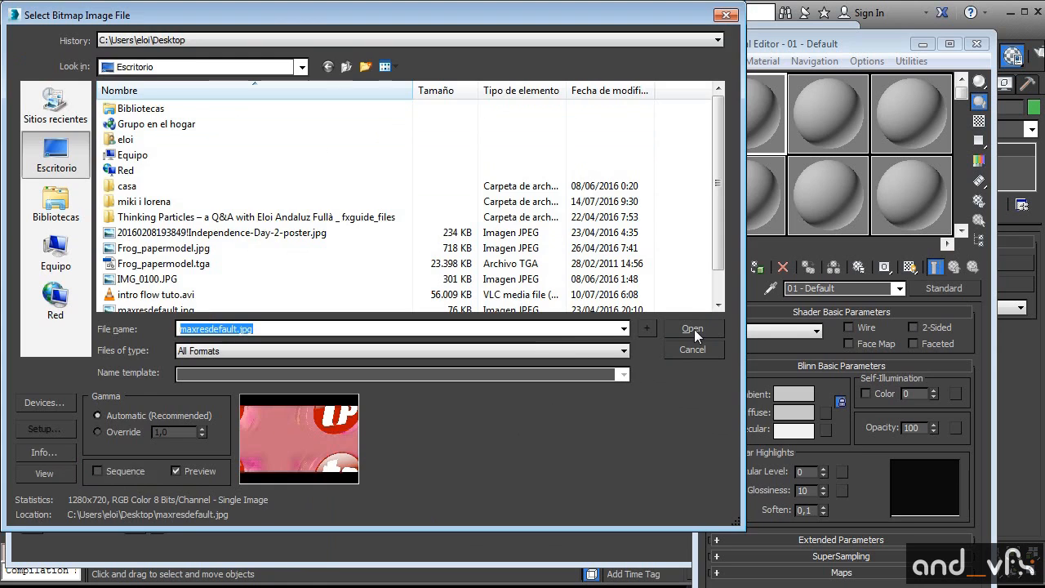
Load maxresdefault.jpg as the bitmap and assign the material to ImplicitShape as an instance.
left_click(692, 329)
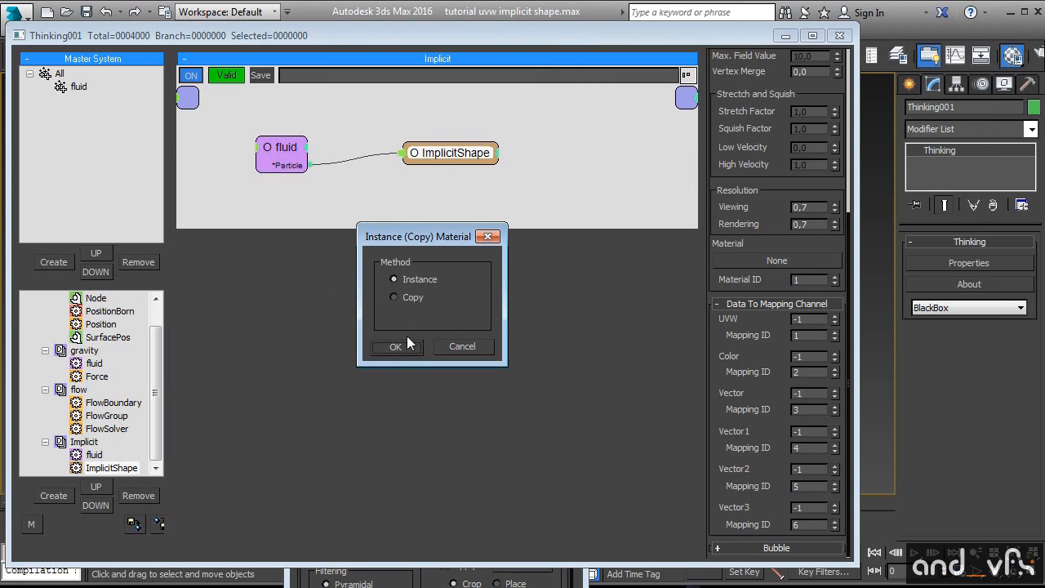
left_click(395, 346)
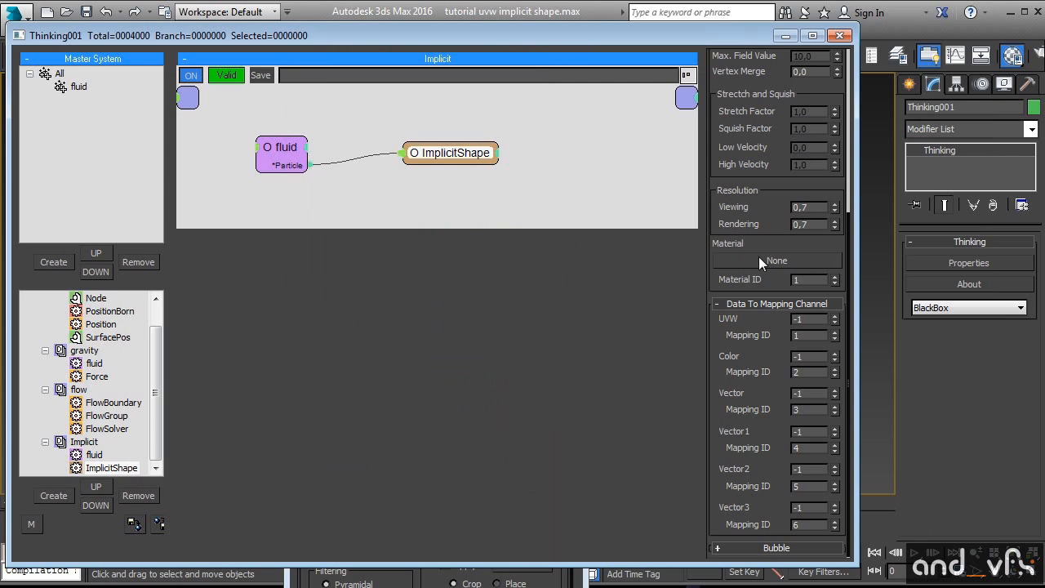
mouse_move(743, 270)
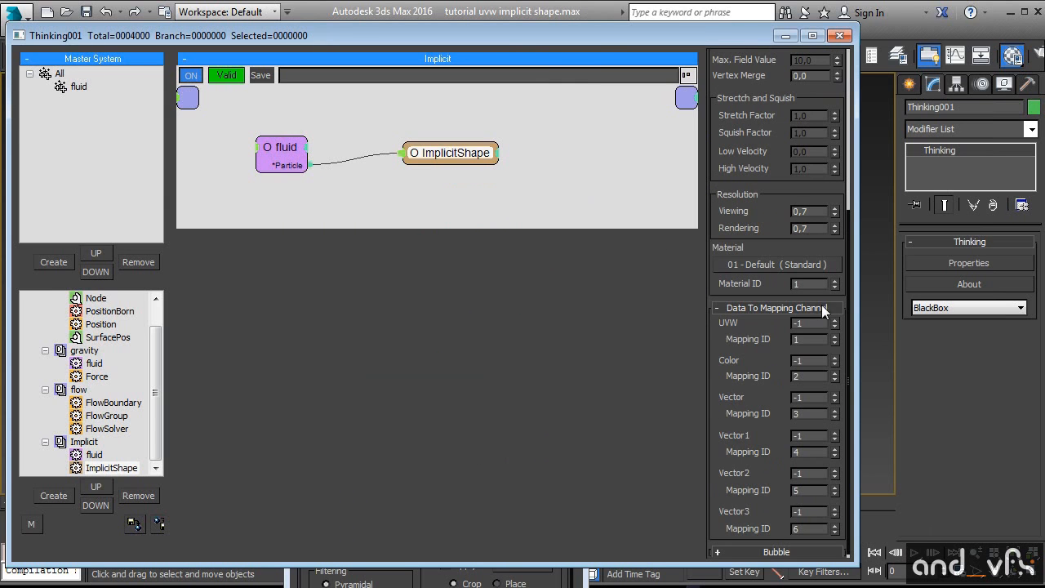
mouse_move(746, 294)
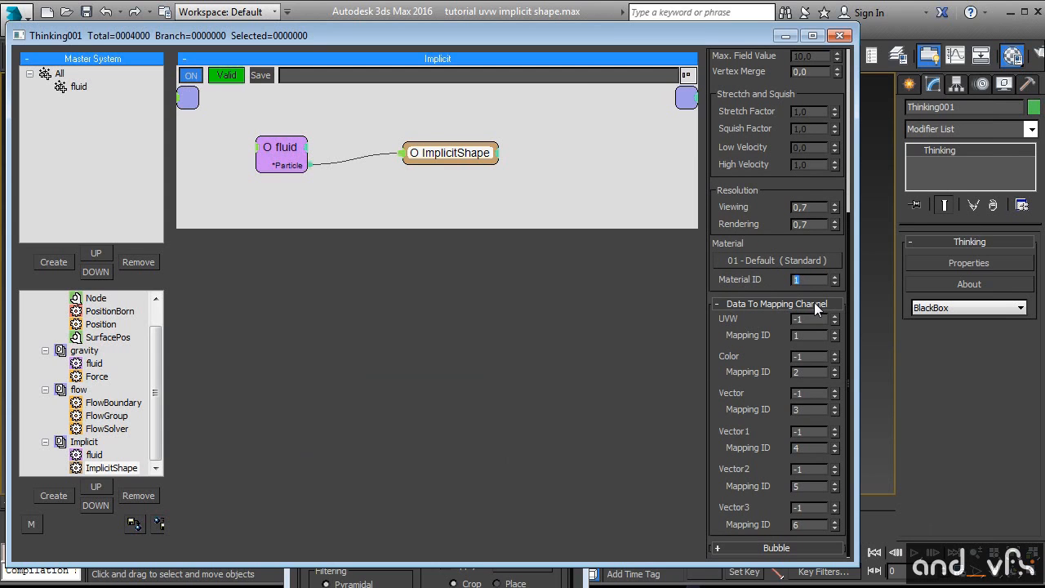
mouse_move(823, 327)
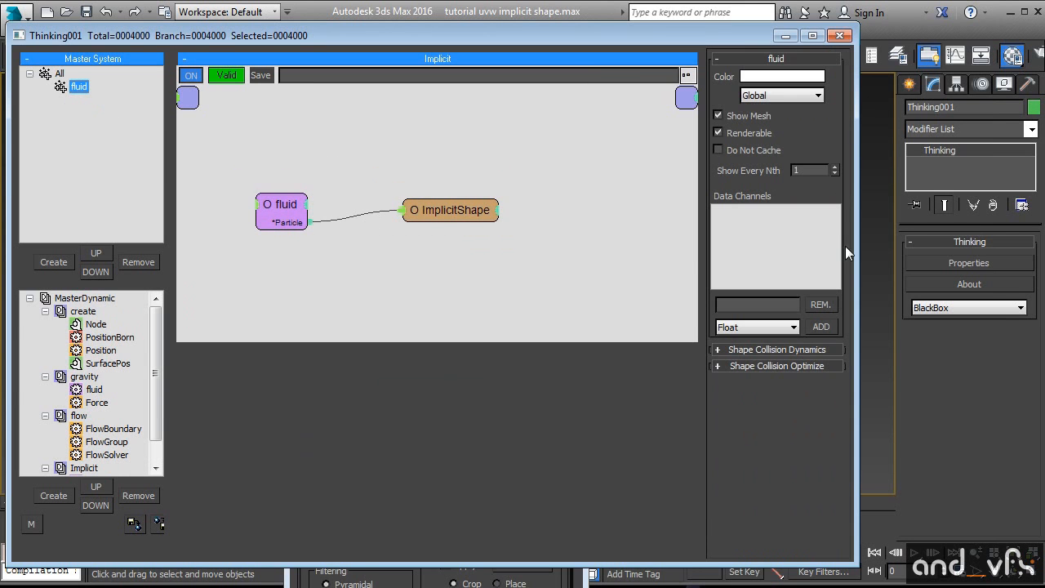
mouse_move(754, 302)
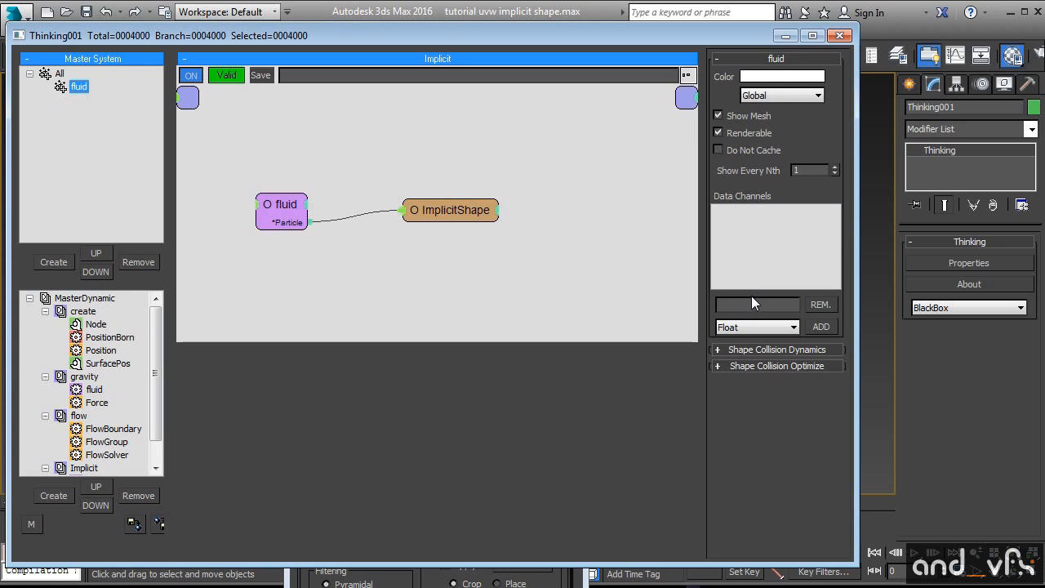
Add a Point3 data channel named uvw to the fluid group, then switch to the create rule.
type("uv")
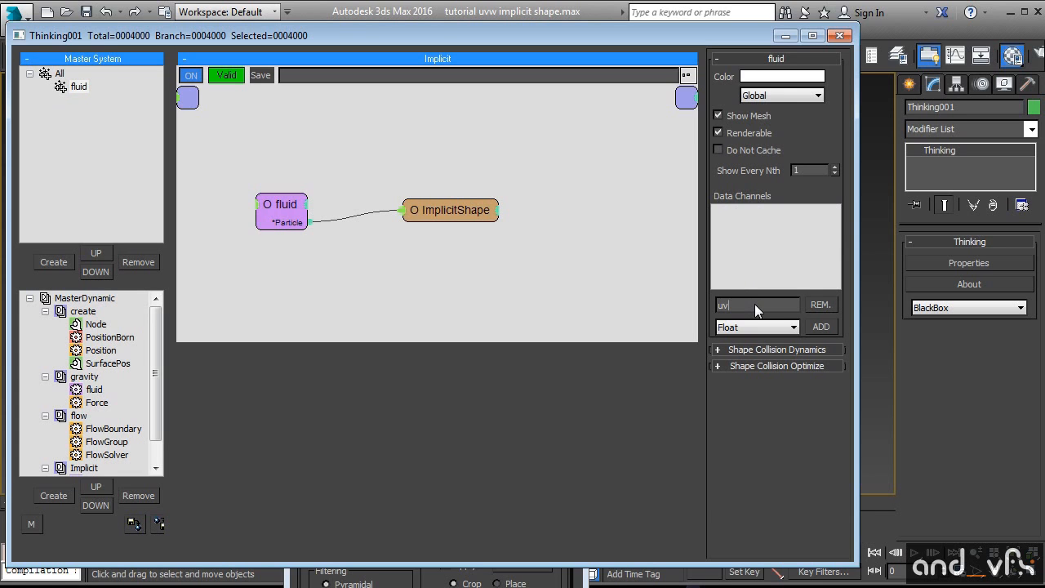
type("w")
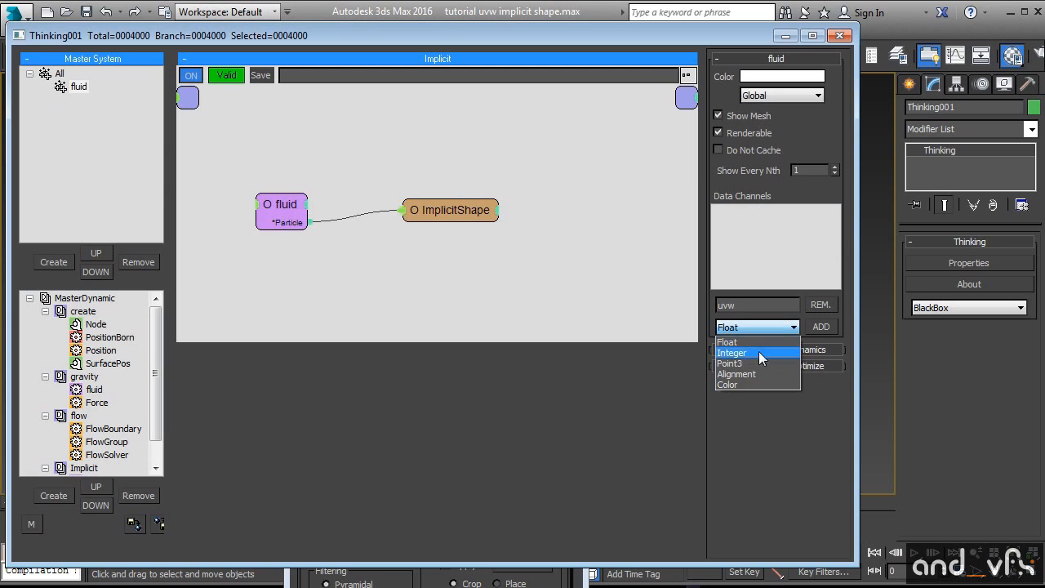
left_click(730, 363)
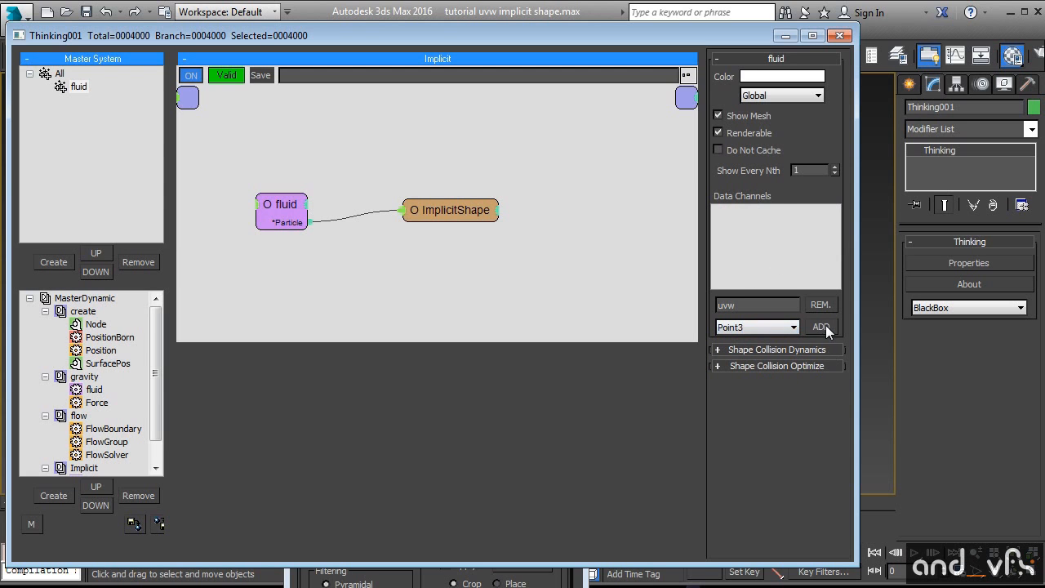
left_click(820, 326)
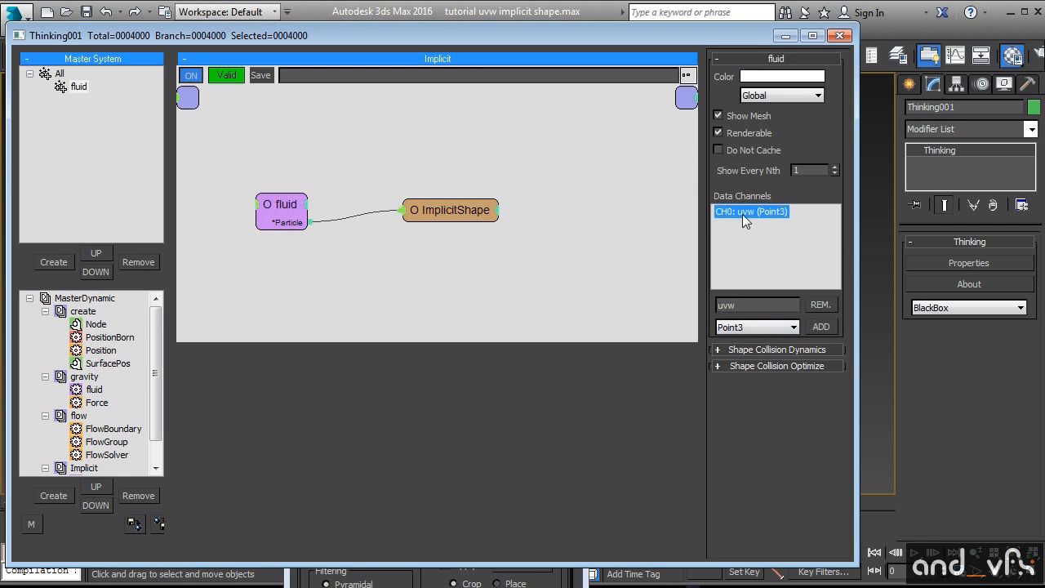
mouse_move(735, 222)
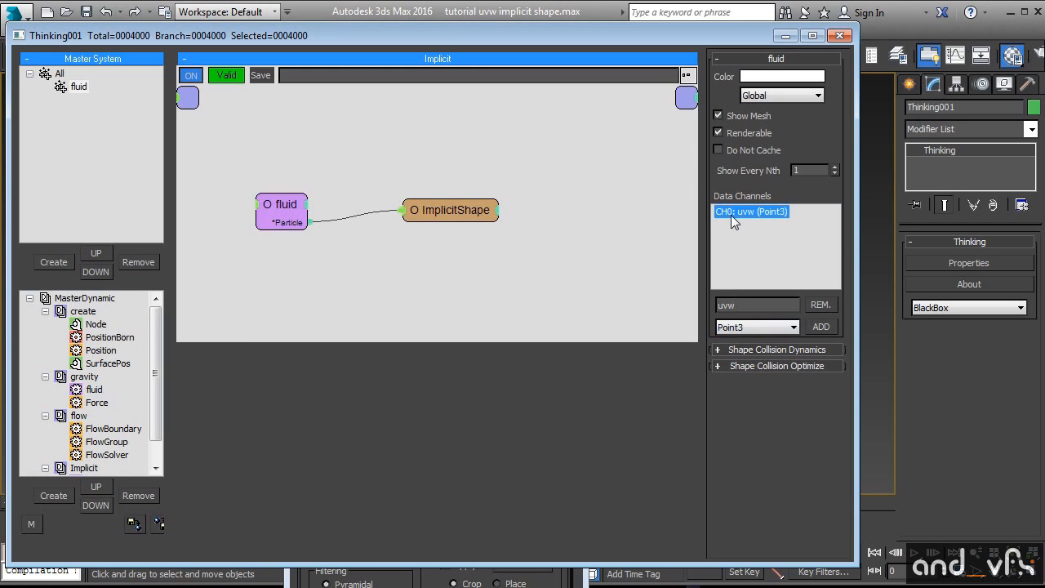
mouse_move(743, 222)
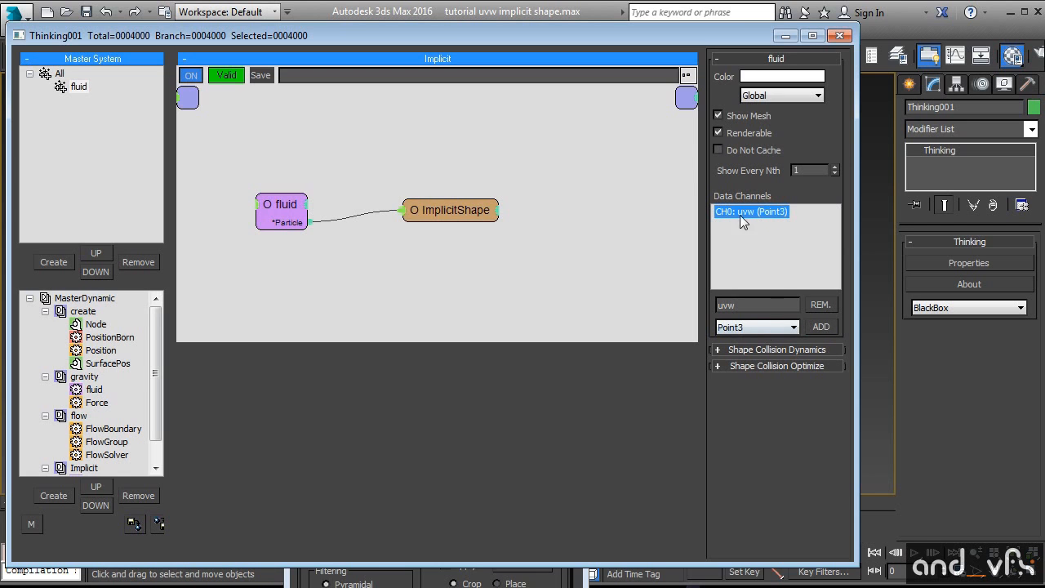
mouse_move(790, 262)
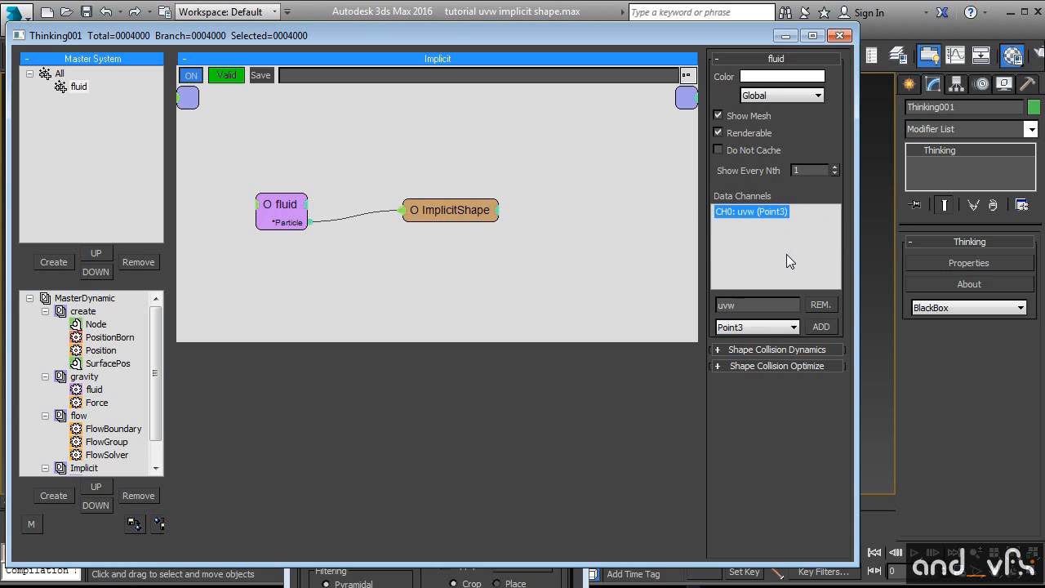
left_click(101, 350)
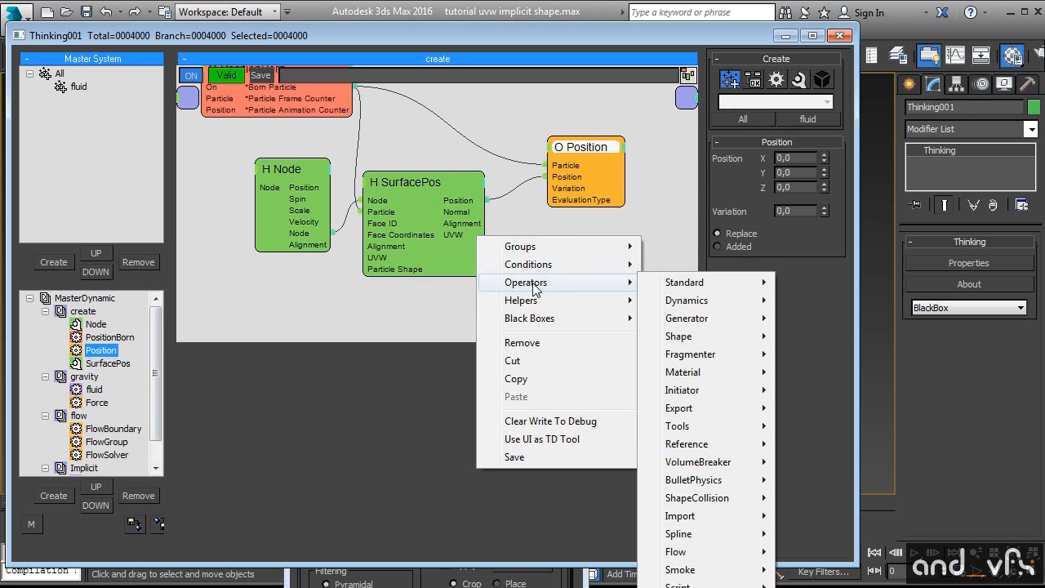
Add DataChannel and ParticleData operators beside Position in the create rule's graph.
left_click(582, 147)
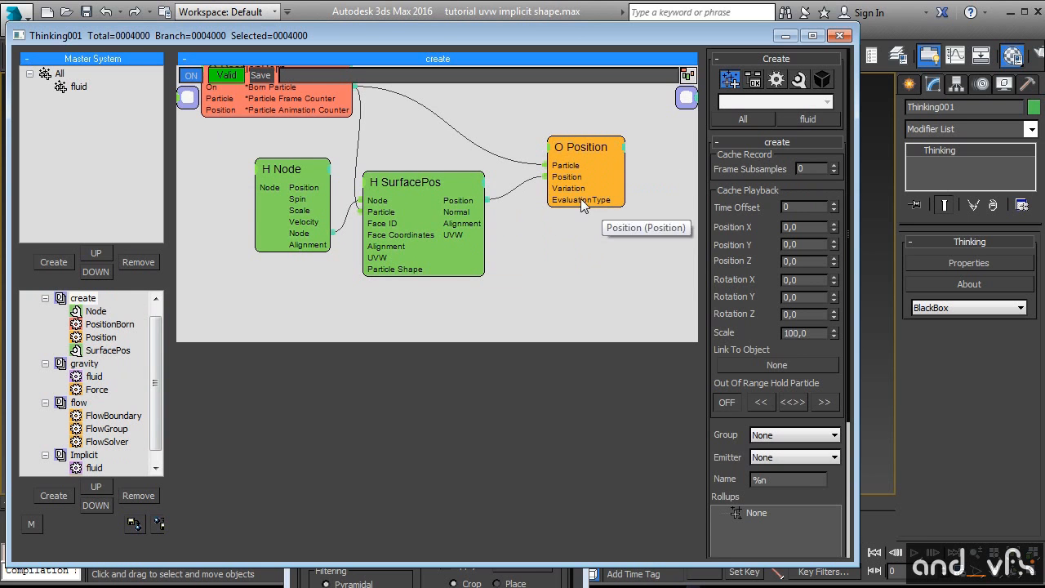
right_click(587, 311)
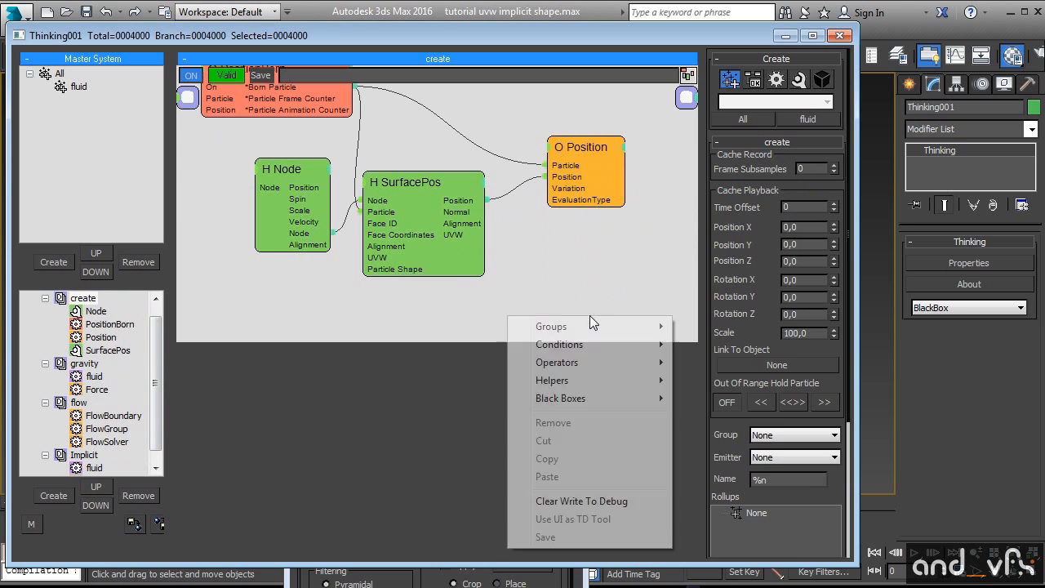
mouse_move(557, 297)
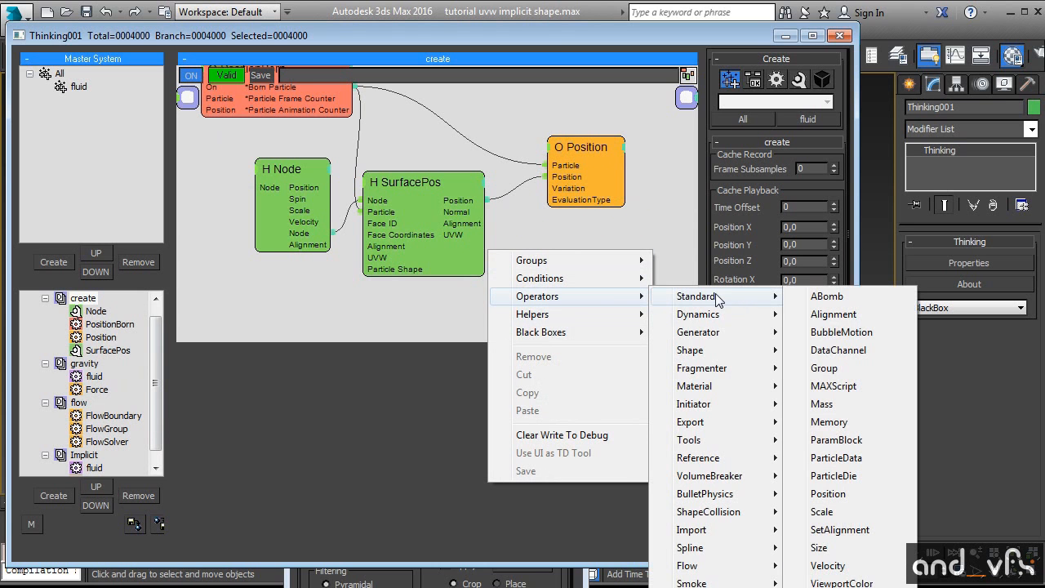
mouse_move(841, 306)
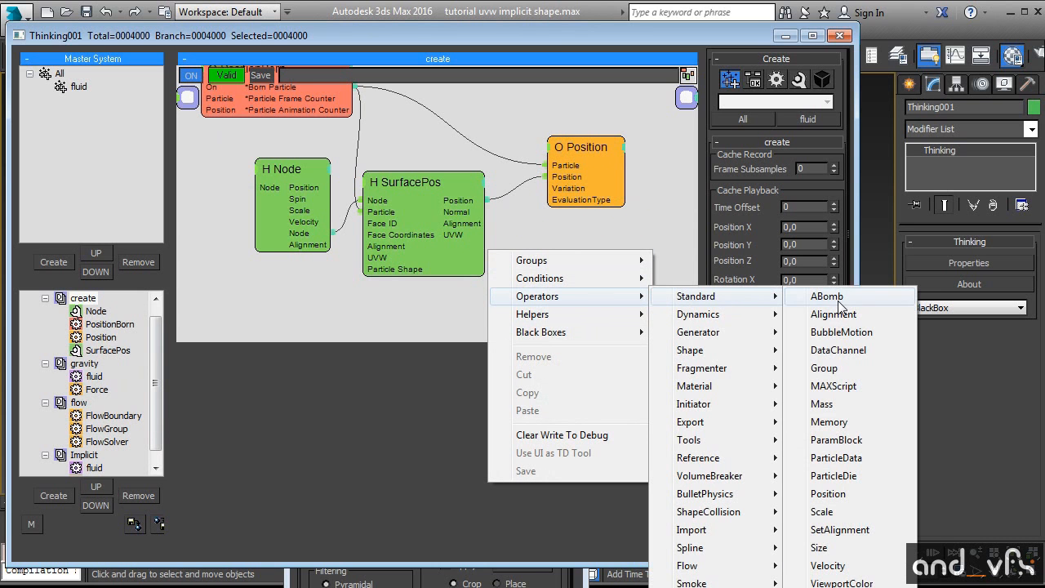
mouse_move(849, 349)
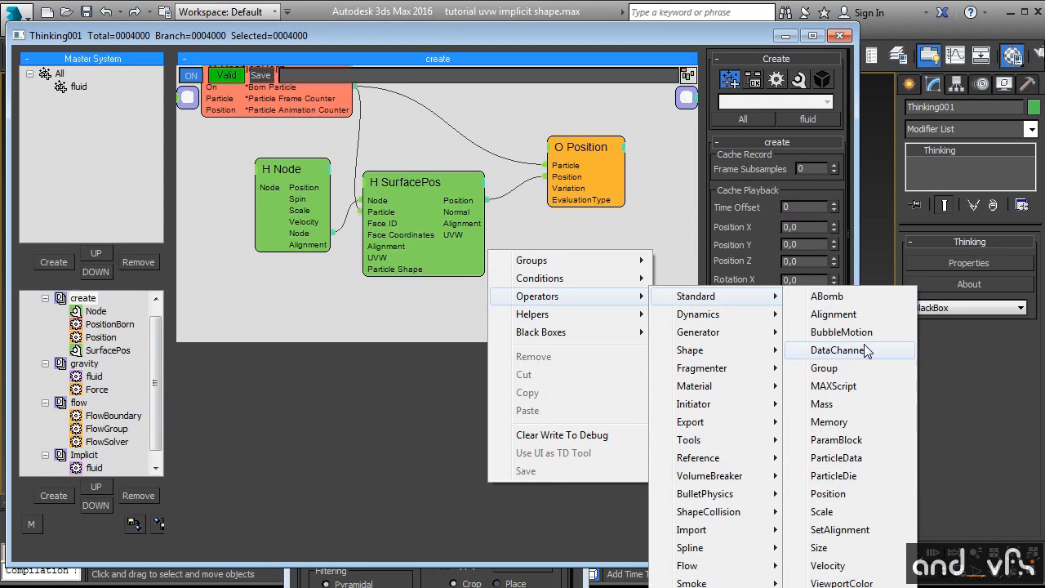
left_click(836, 350)
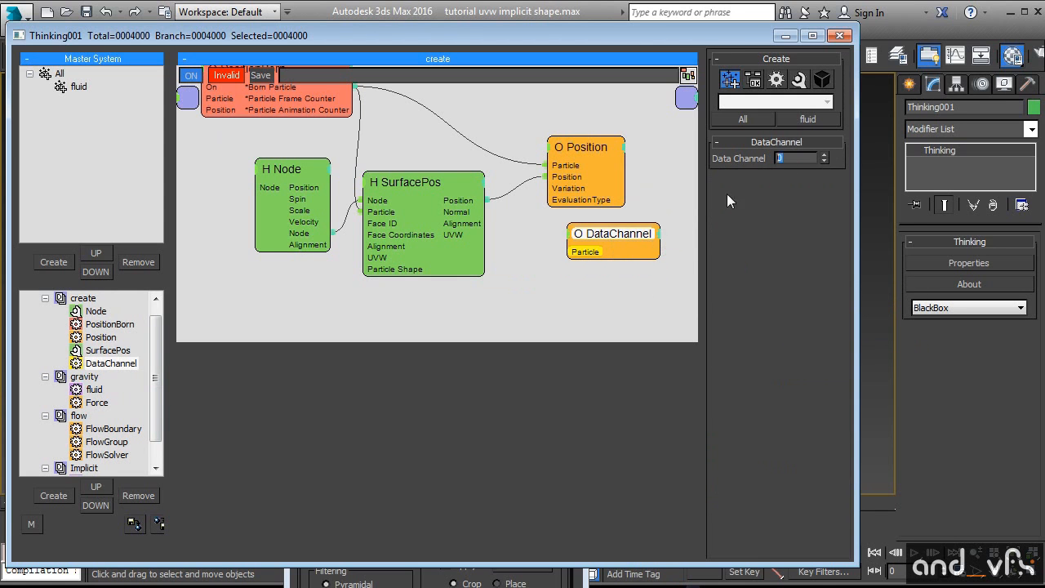
right_click(622, 235)
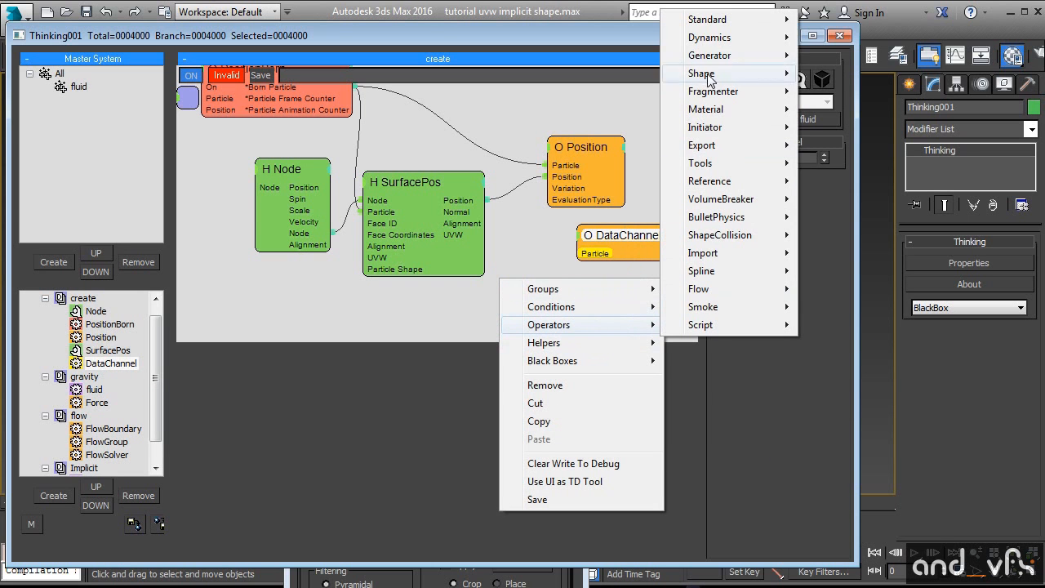
mouse_move(712, 20)
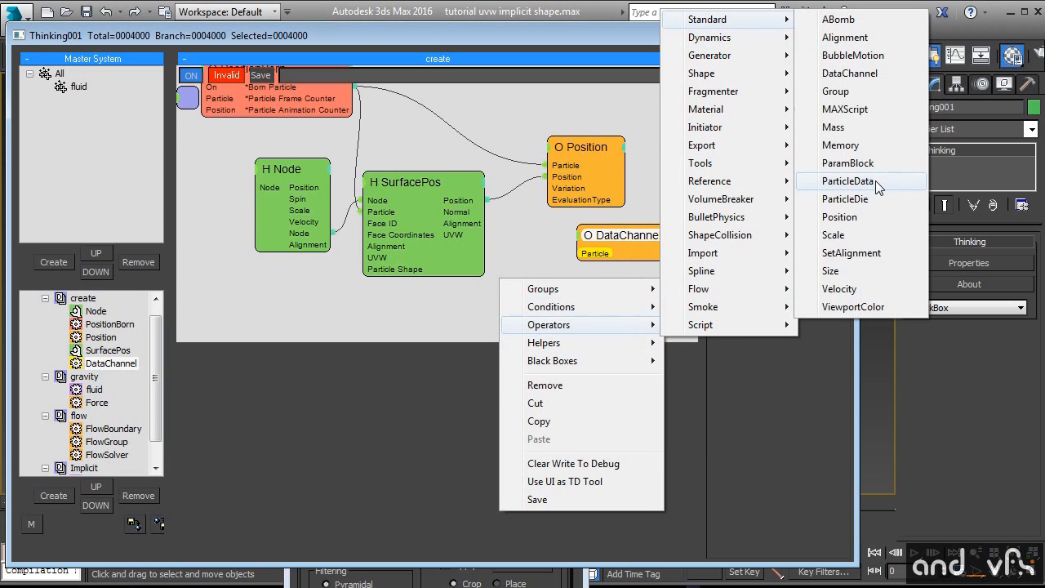
left_click(847, 181)
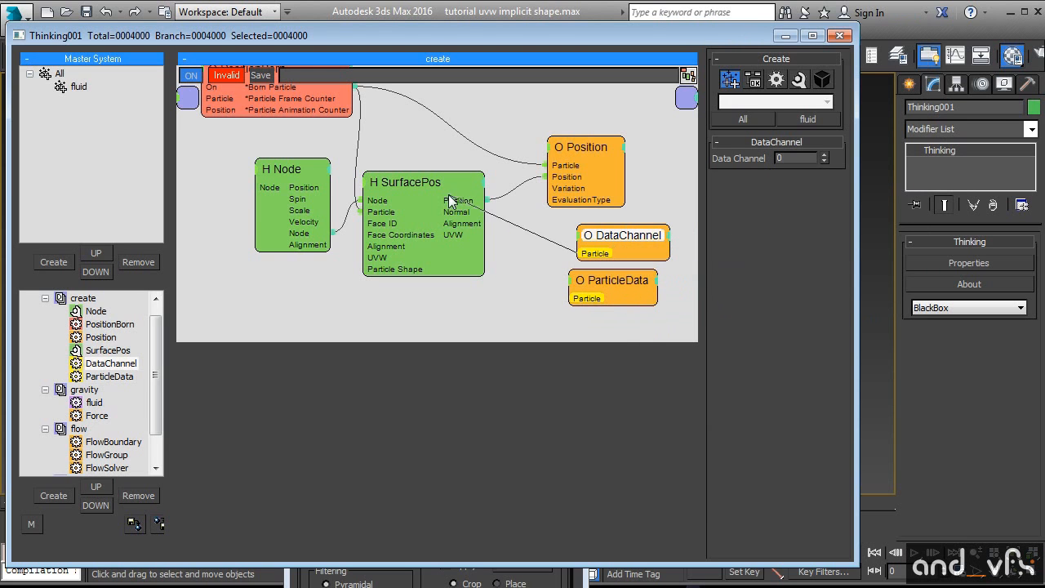
mouse_move(352, 98)
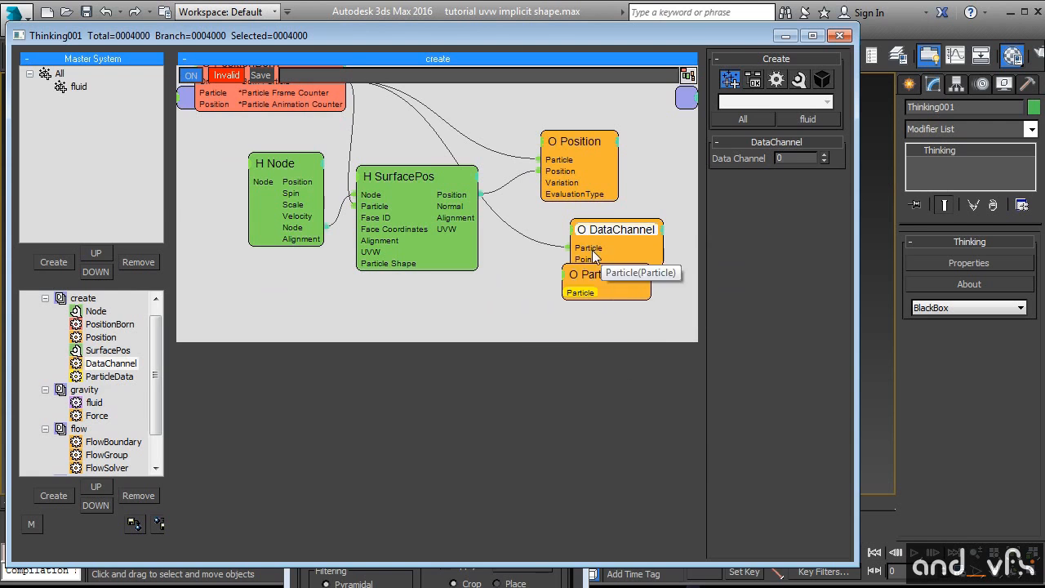
left_click(825, 153)
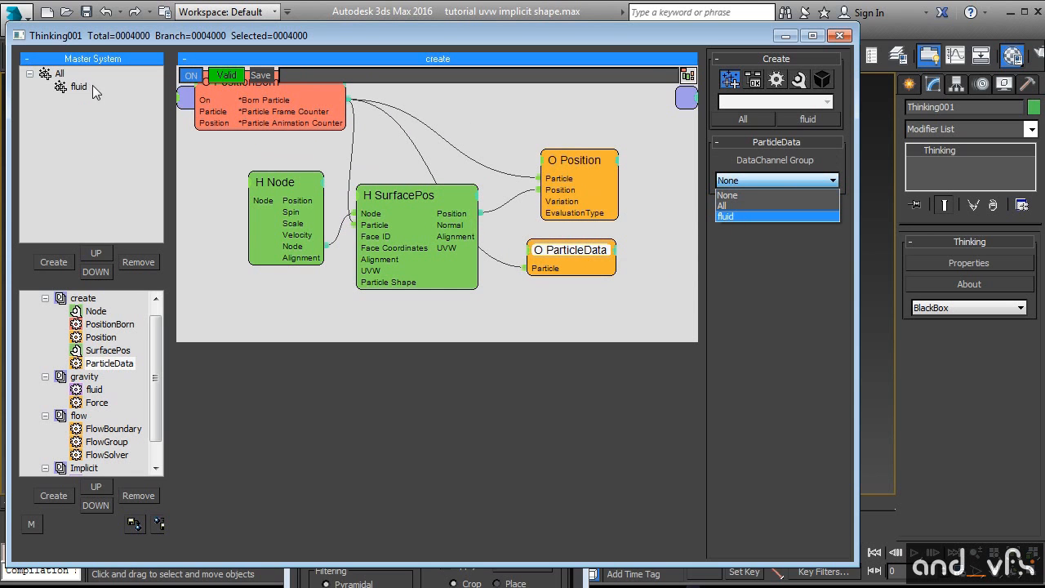
Set ParticleData's group to fluid and wire SurfacePos UVW into its uvw channel.
left_click(725, 216)
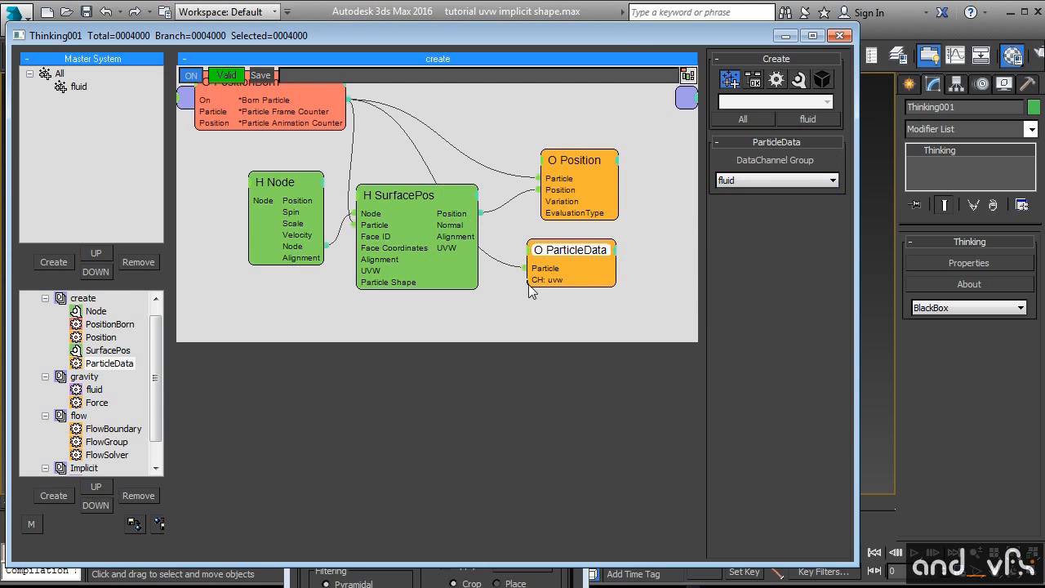
left_click_drag(570, 248, 640, 228)
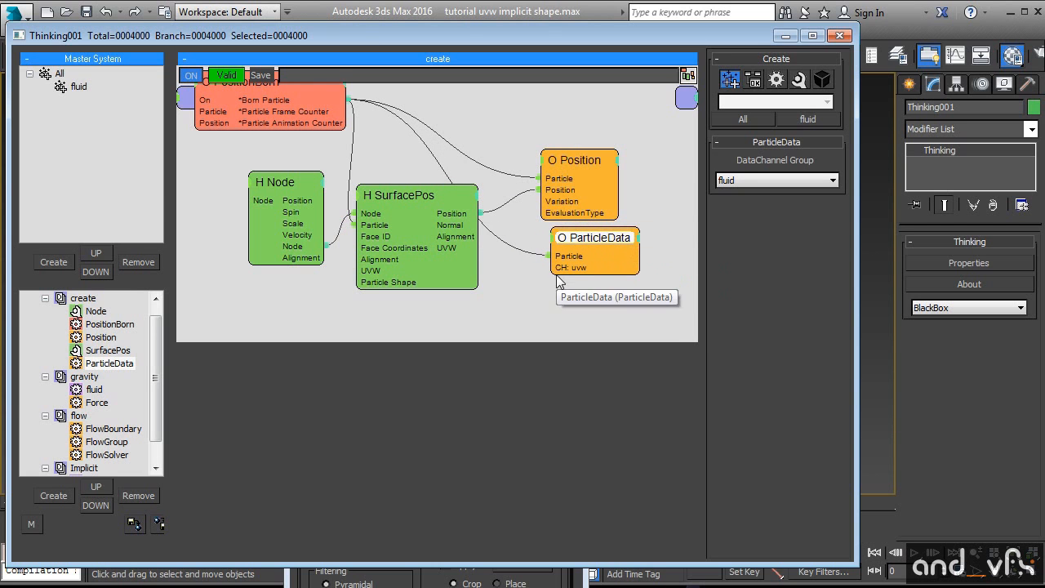
mouse_move(424, 226)
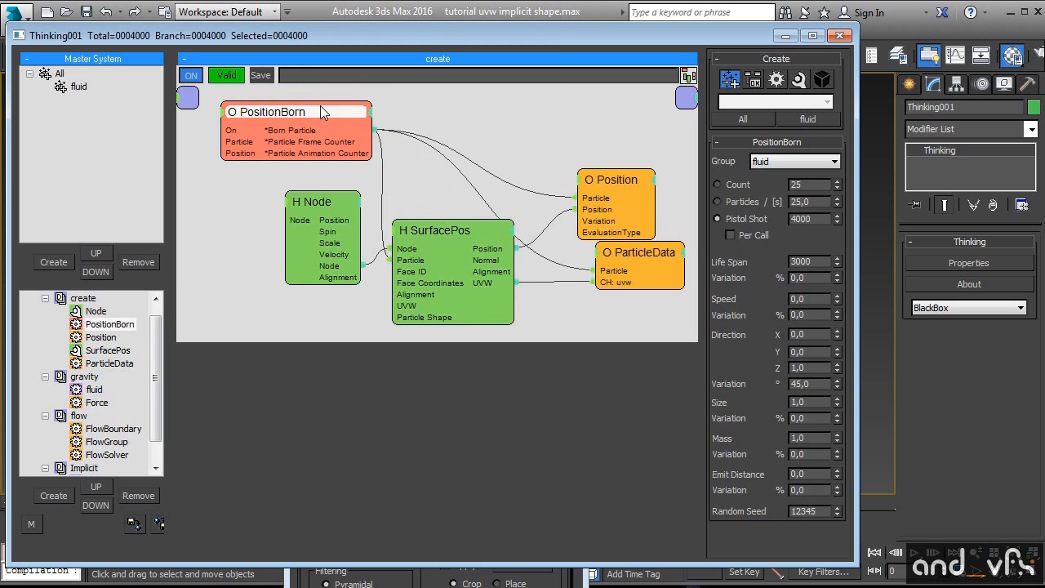
Tidy the PositionBorn and SurfacePos node positions and review ParticleData's channel group.
left_click_drag(297, 111, 310, 121)
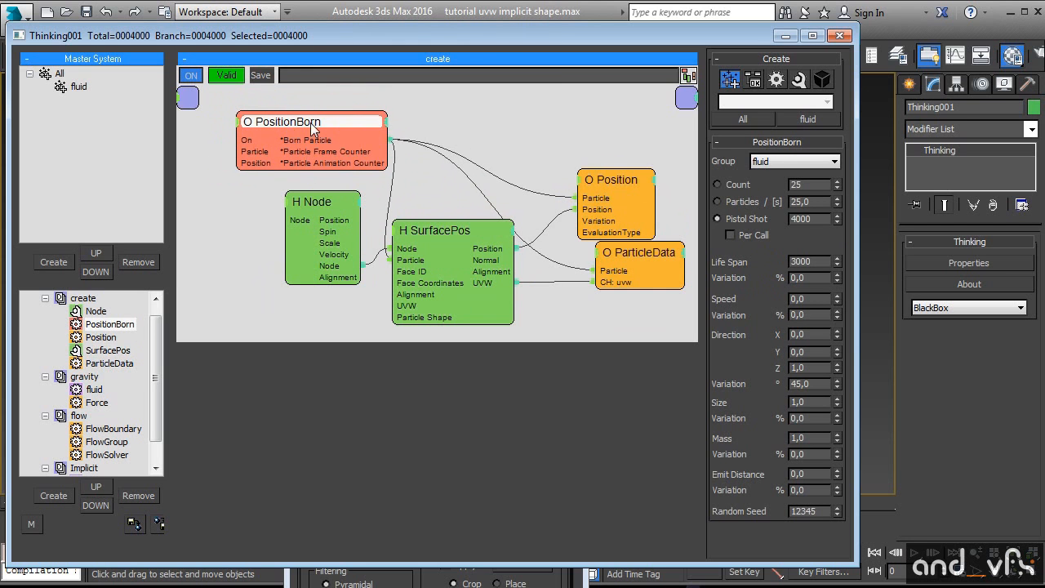
left_click(441, 203)
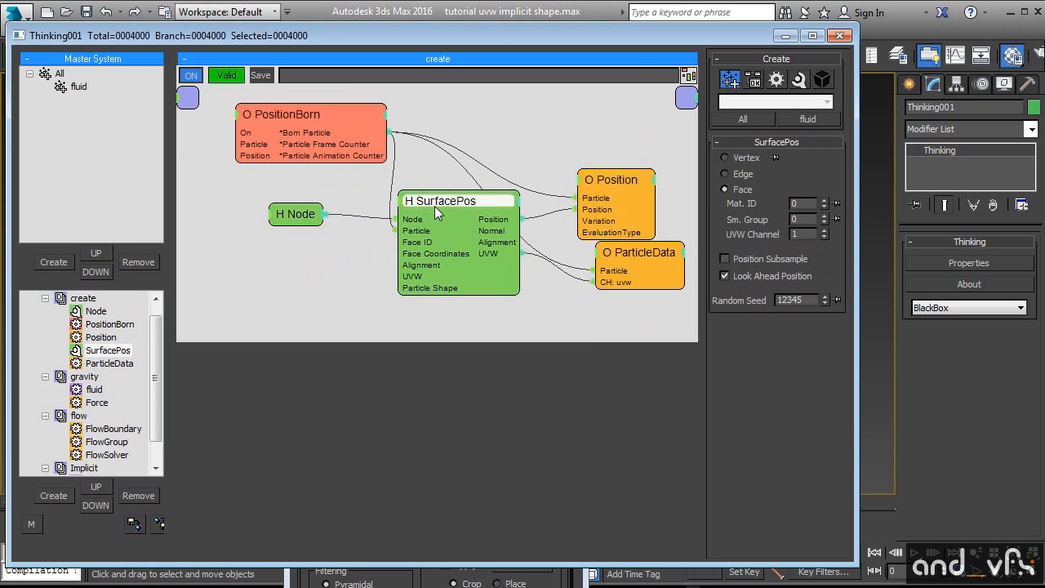
left_click_drag(441, 199, 428, 204)
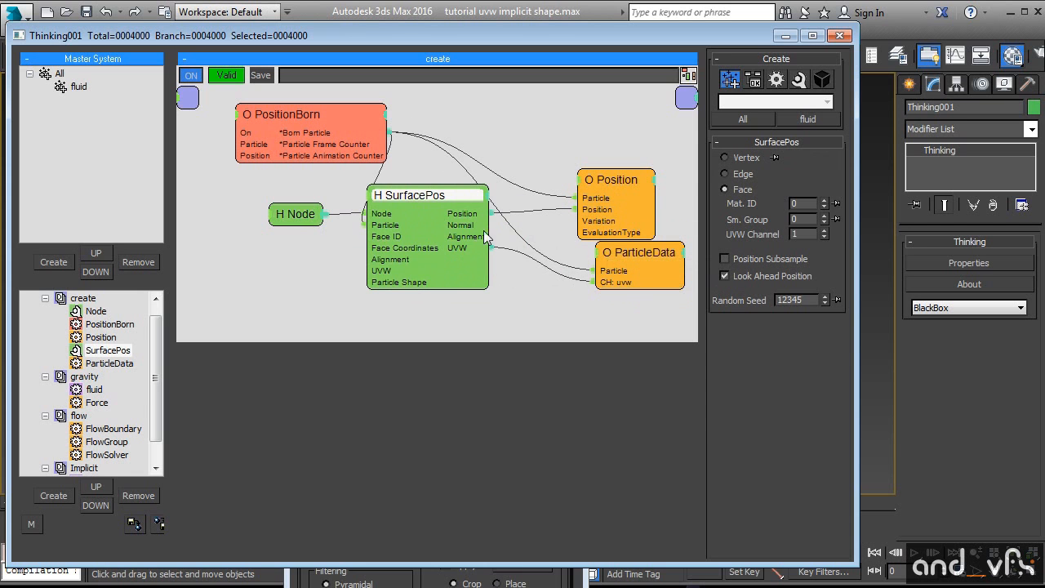
left_click_drag(428, 194, 422, 203)
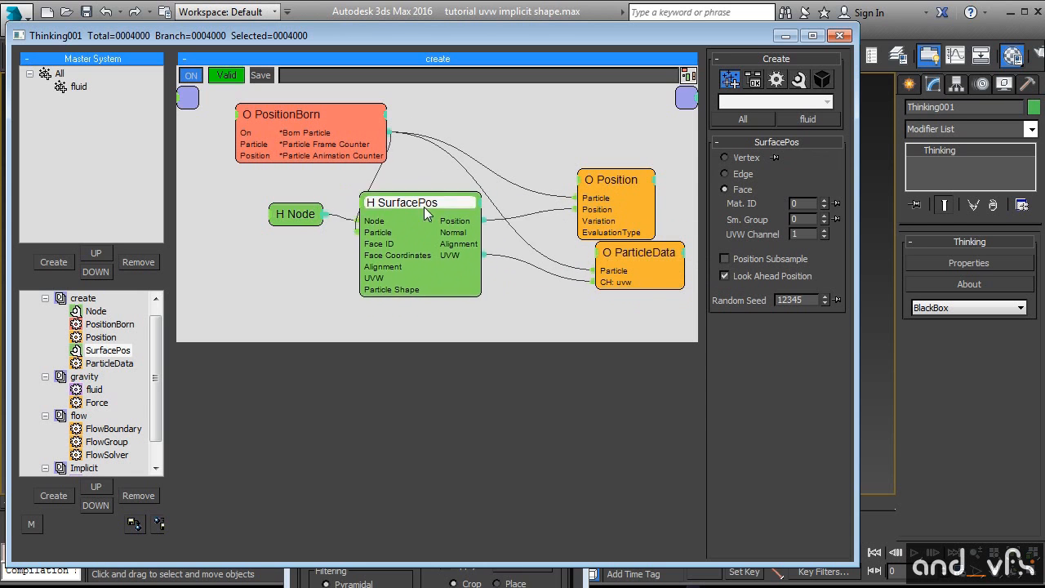
left_click(640, 251)
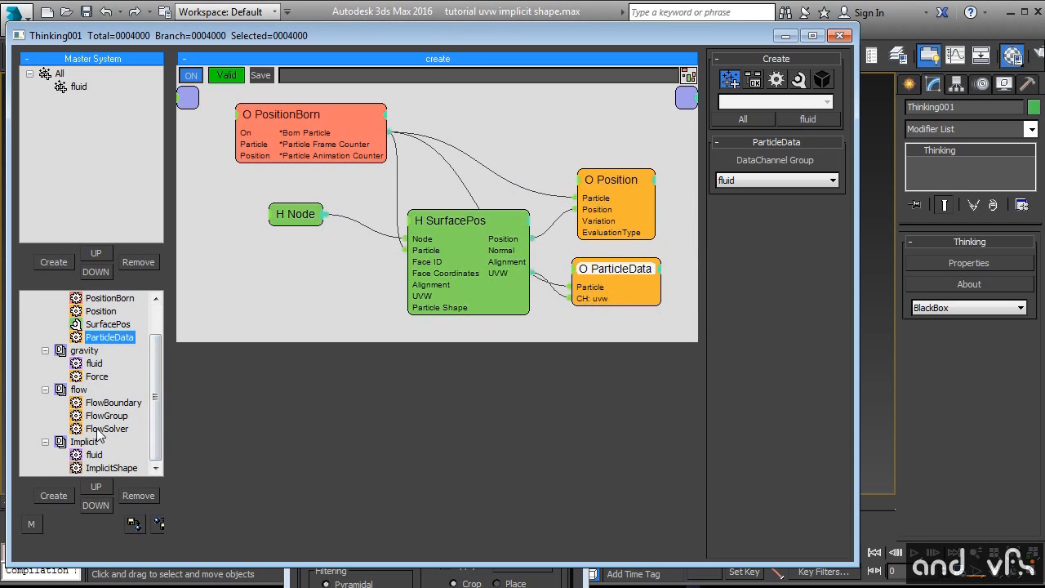
Show ImplicitShape in the Implicit group and adjust its Data To Mapping Channel setting.
left_click(111, 467)
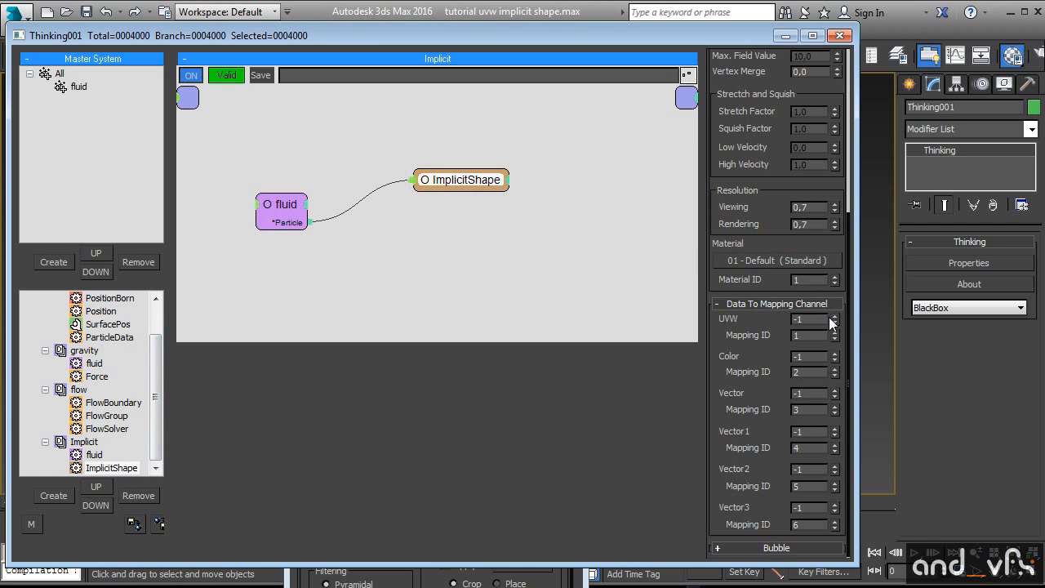
left_click(834, 315)
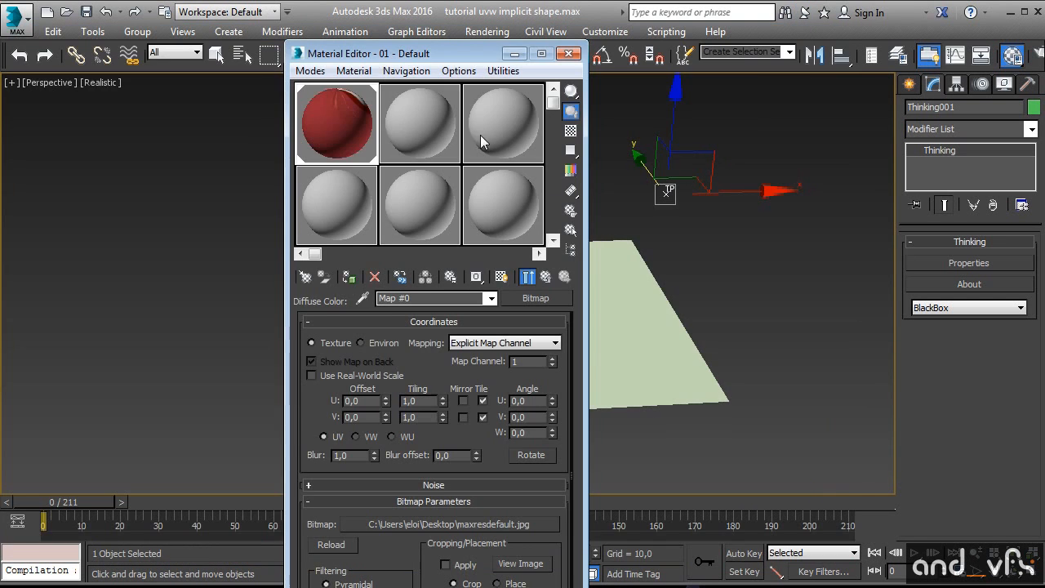
mouse_move(526, 371)
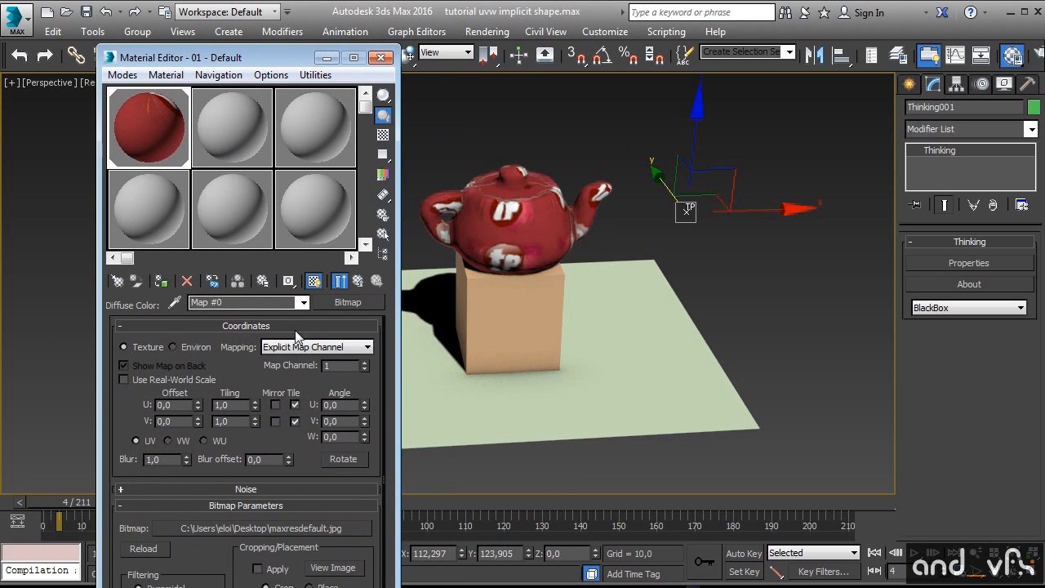
Adjust the bitmap's tiling on explicit map channel 1 so the teapot fluid shows the texture.
type("2,5")
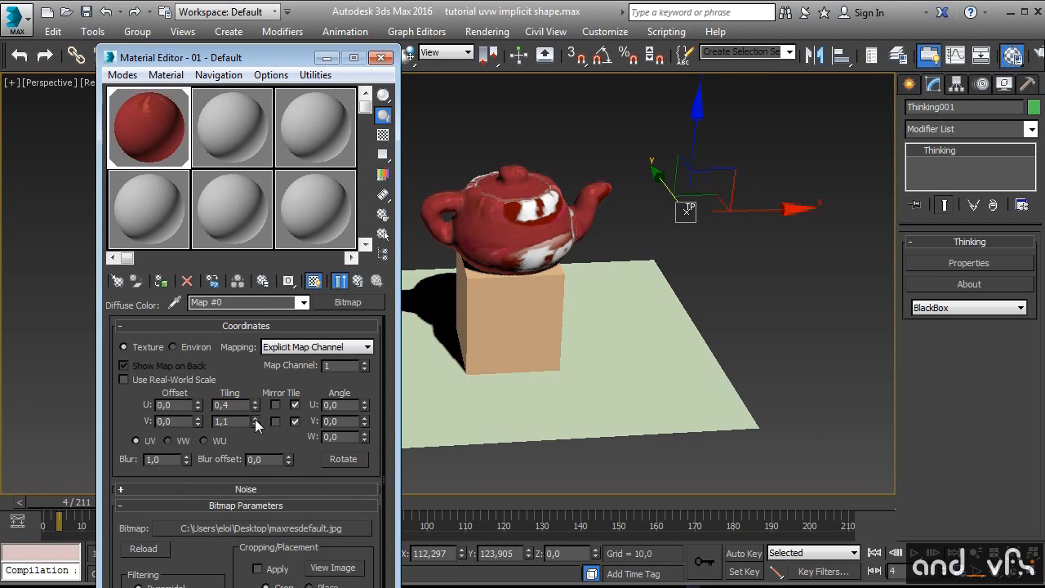
left_click(255, 418)
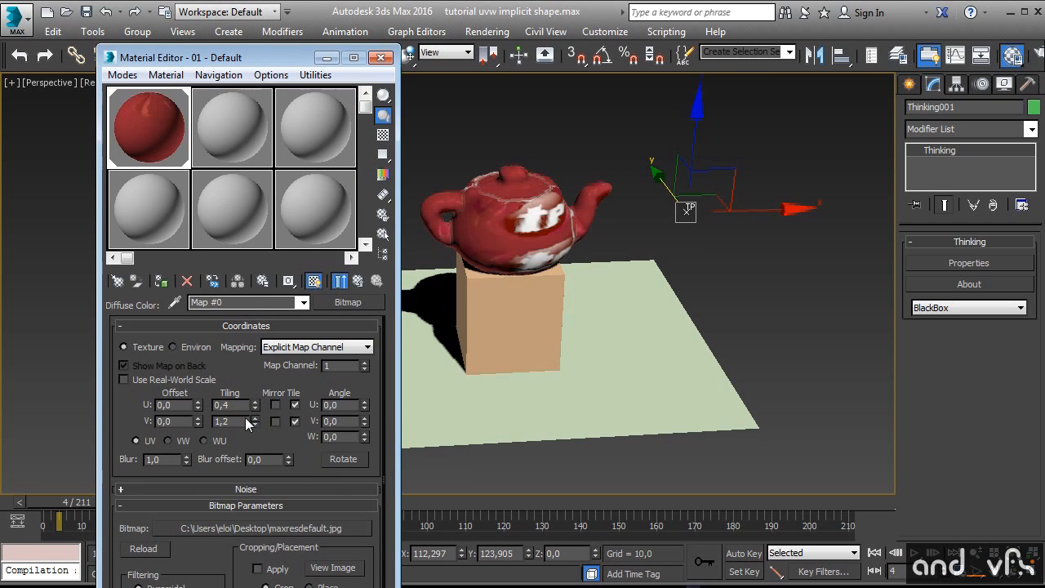
mouse_move(738, 418)
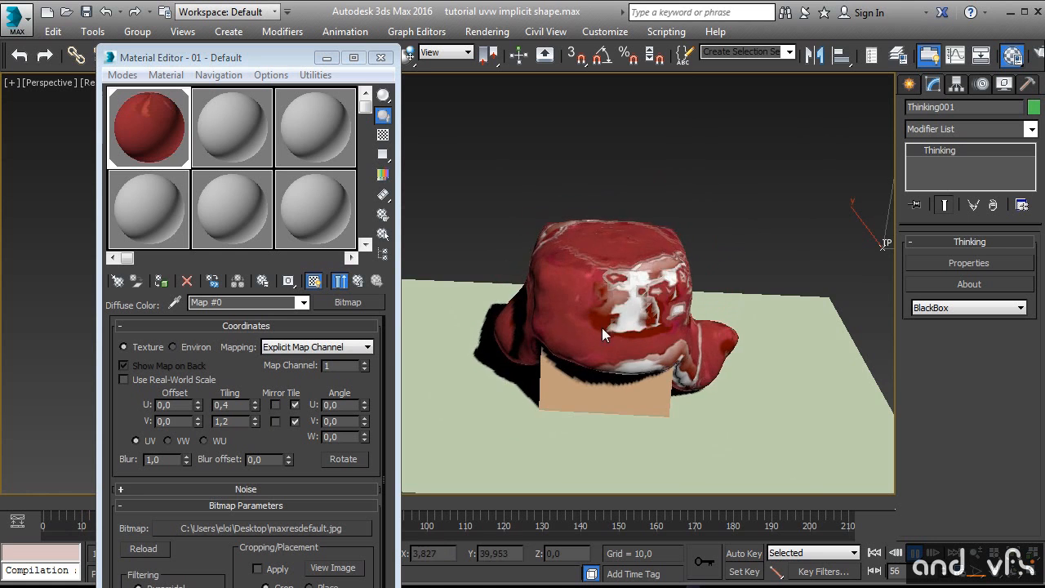
Scrub the time slider to frame 151 so the textured fluid collapses over the box and spreads.
left_click_drag(604, 335, 629, 221)
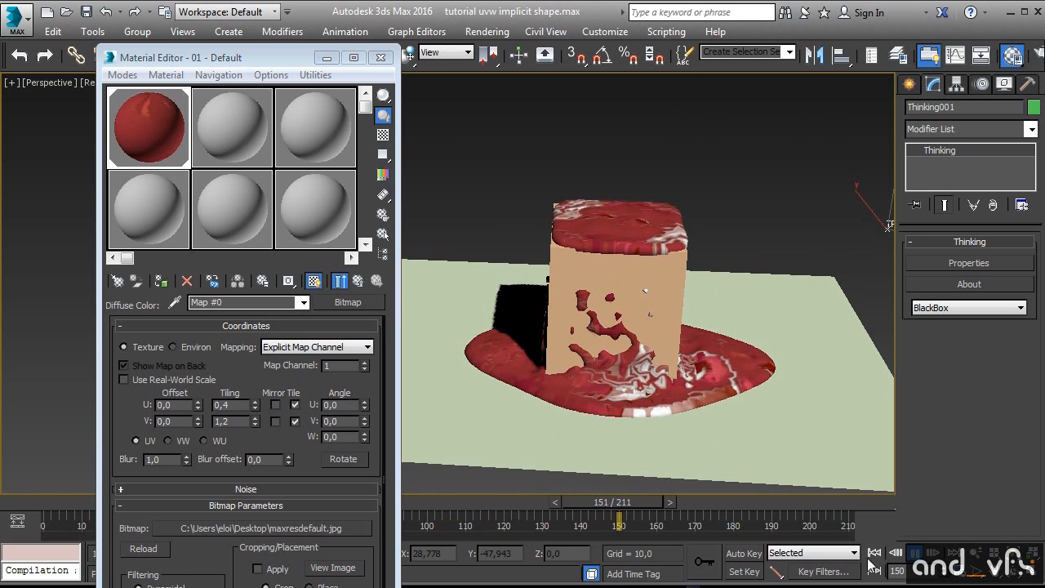
left_click_drag(620, 516, 653, 516)
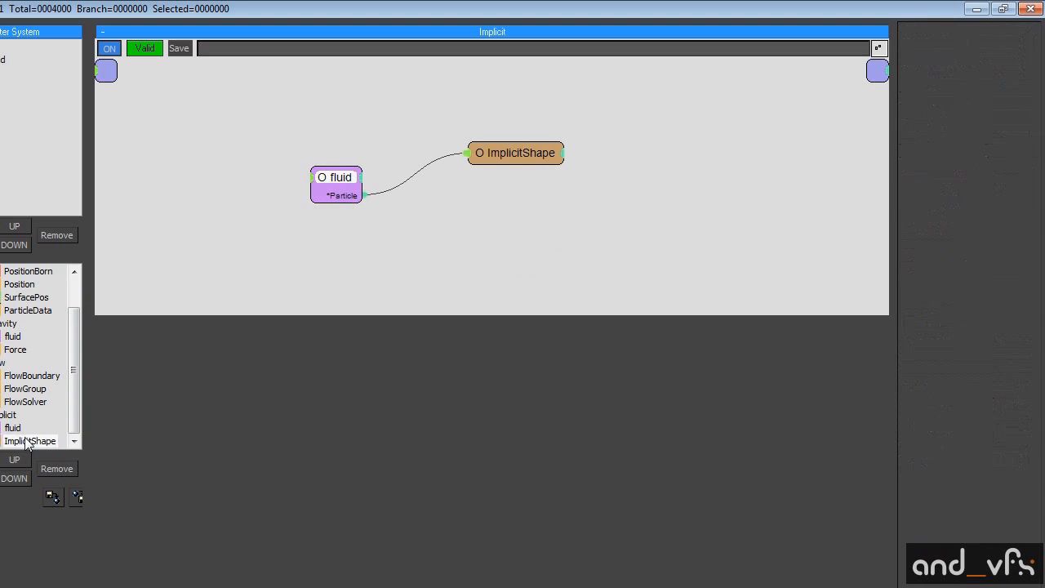
Show ImplicitShape's rollout with the Default material and UVW data mapped to channel 1.
left_click(29, 440)
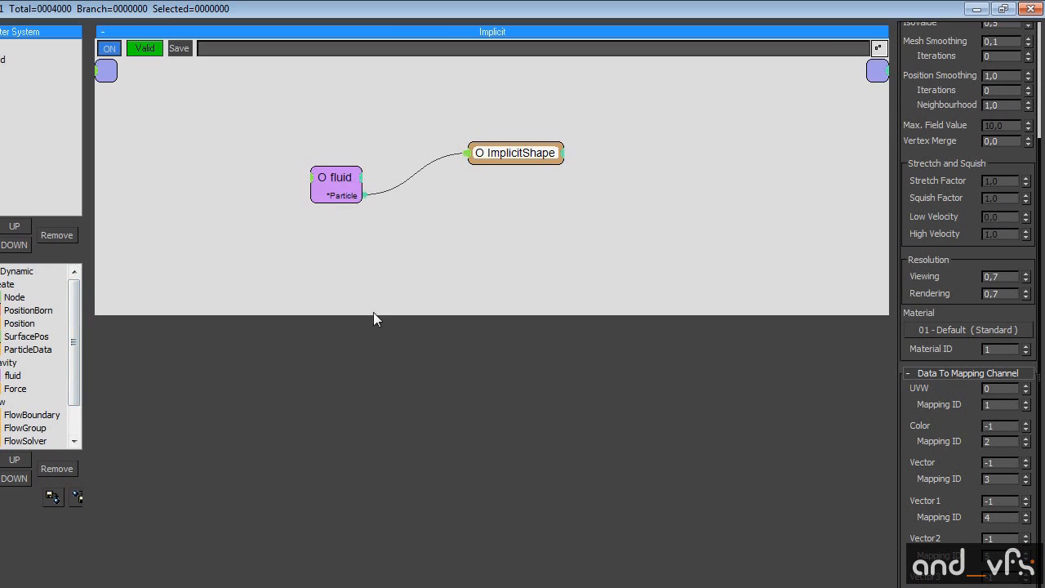
mouse_move(497, 72)
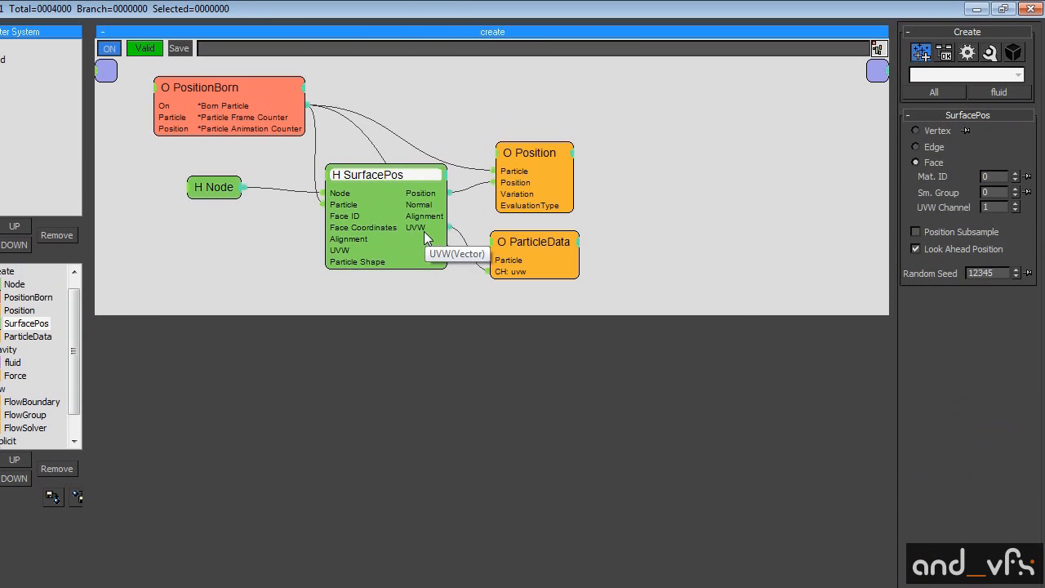
Add an Intersect helper node to the create group below SurfacePos, left unwired.
left_click_drag(384, 173, 366, 186)
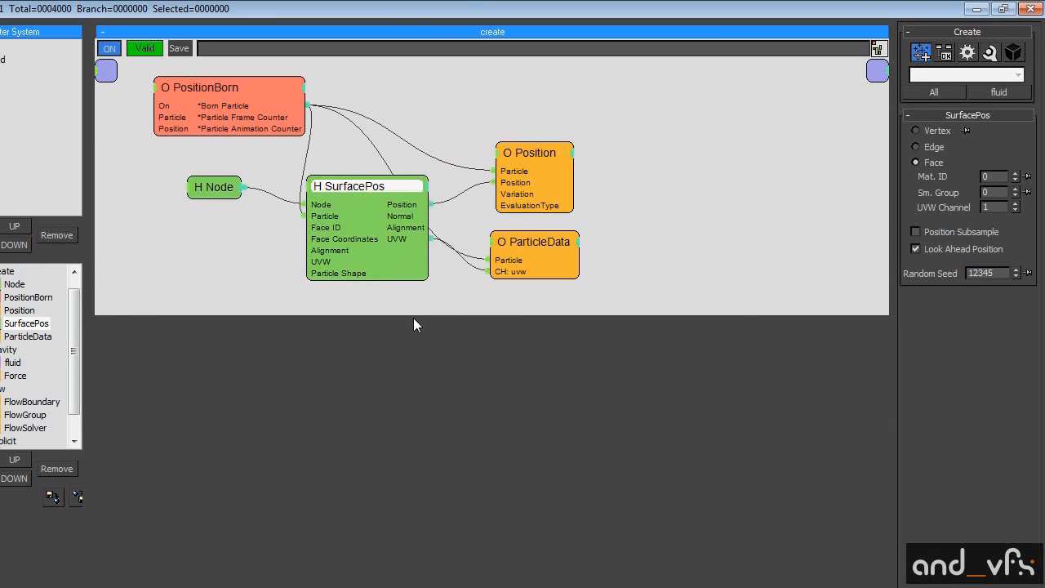
right_click(416, 323)
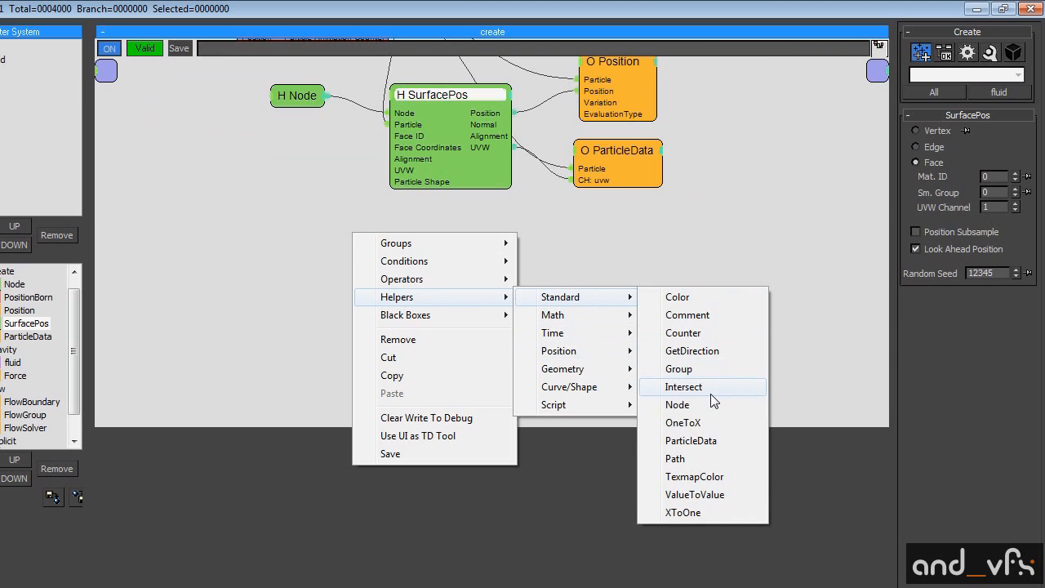
left_click(683, 387)
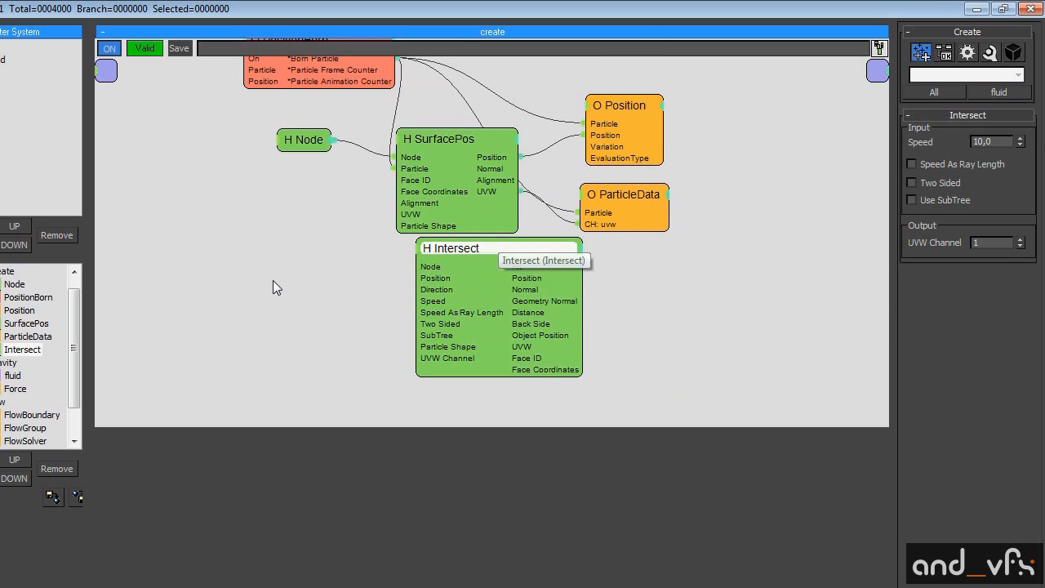
mouse_move(617, 373)
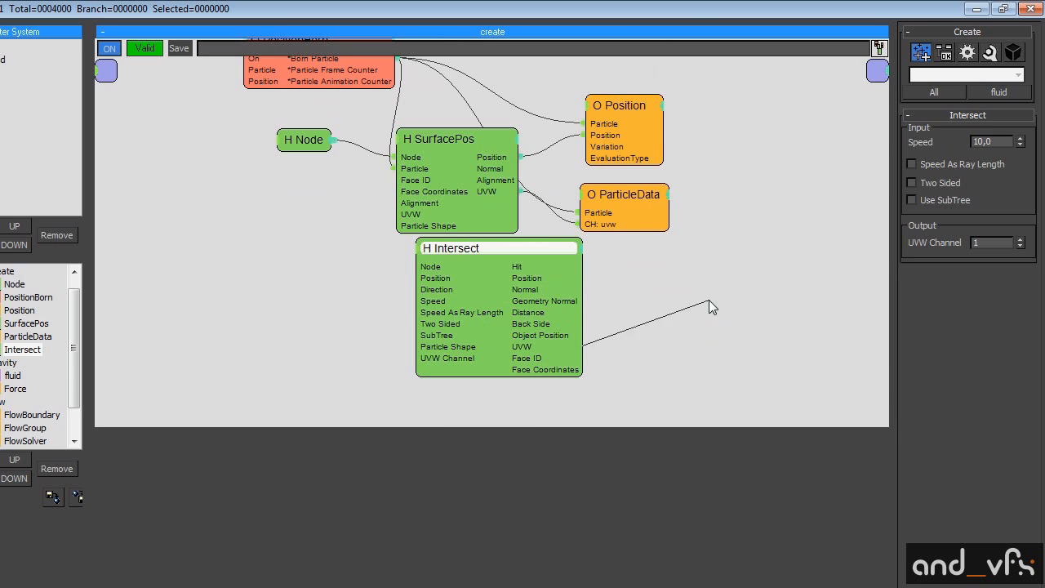
mouse_move(667, 300)
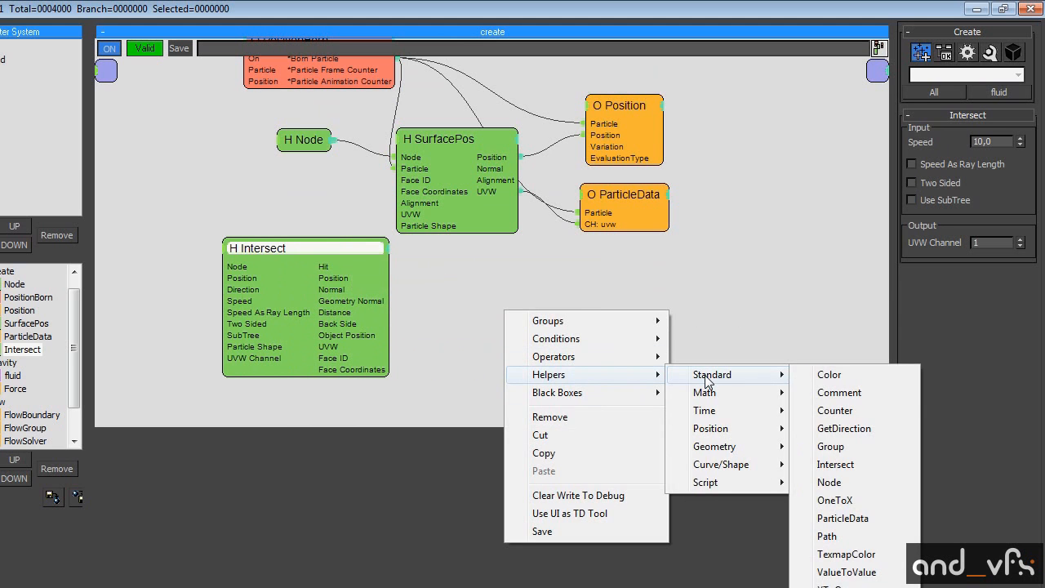
mouse_move(549, 320)
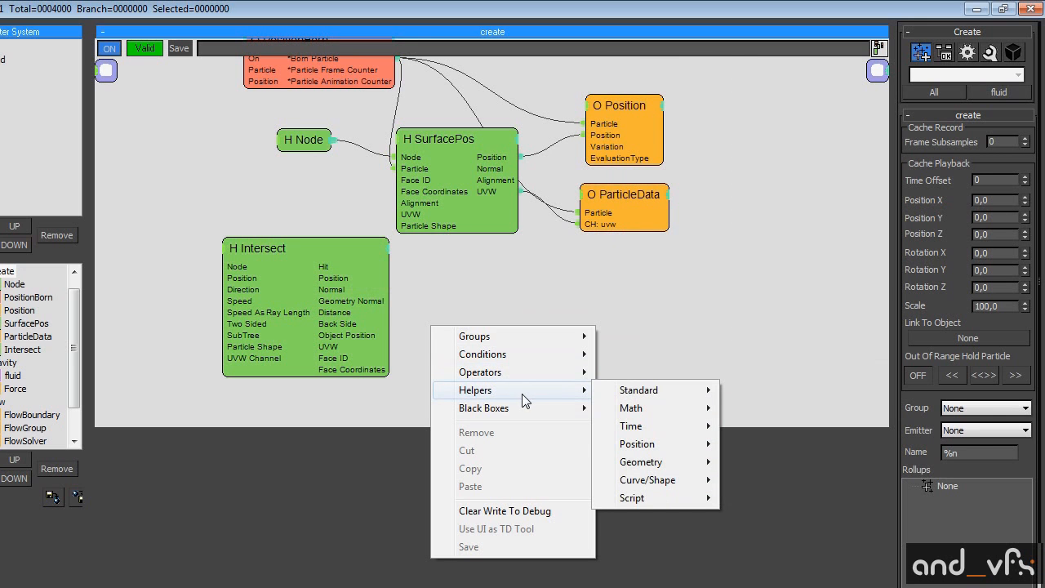
mouse_move(631, 408)
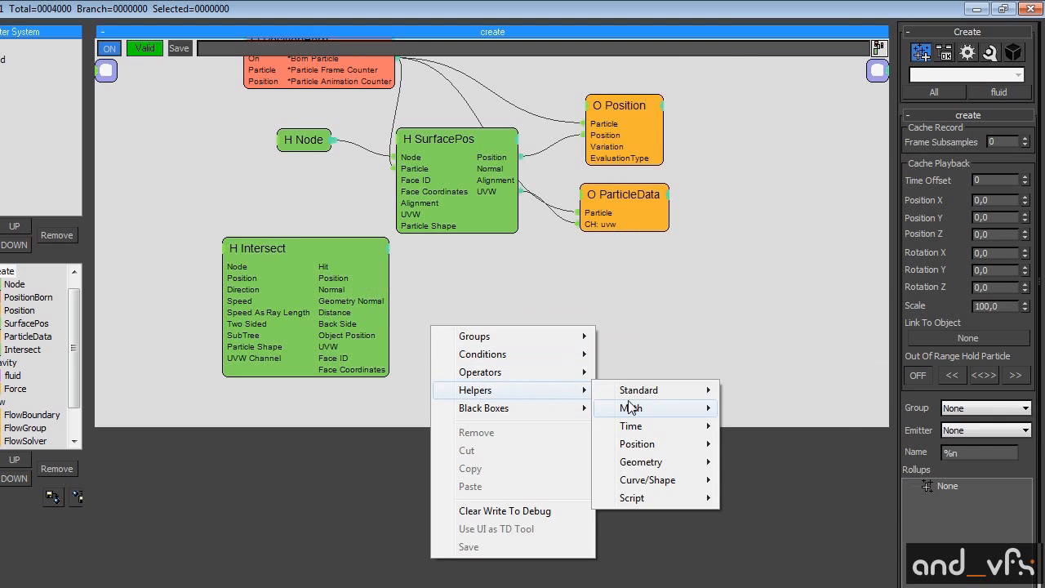
mouse_move(640, 462)
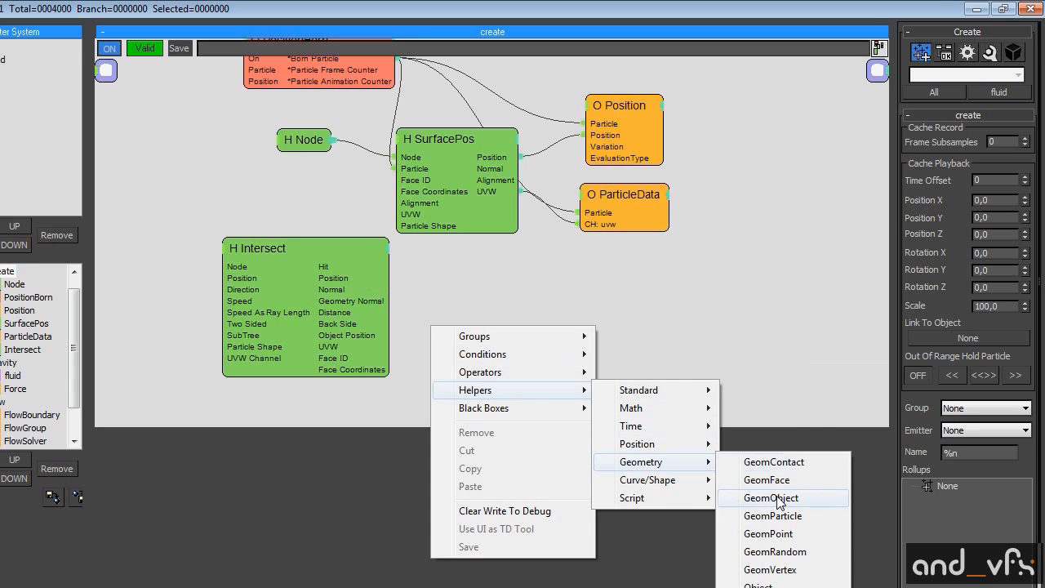